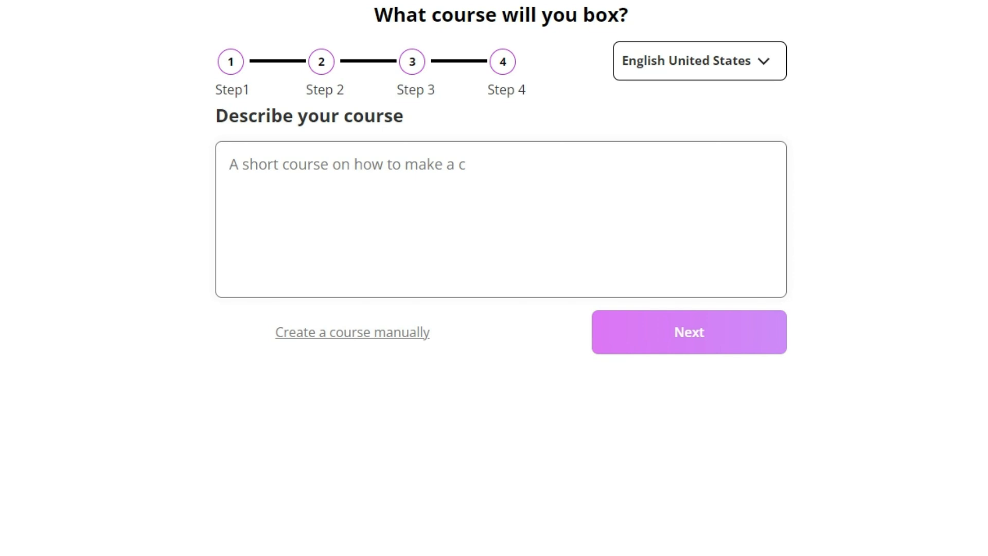
Describe the new course as 'digital marketing' and continue
{"action": "type", "text": "digi"}
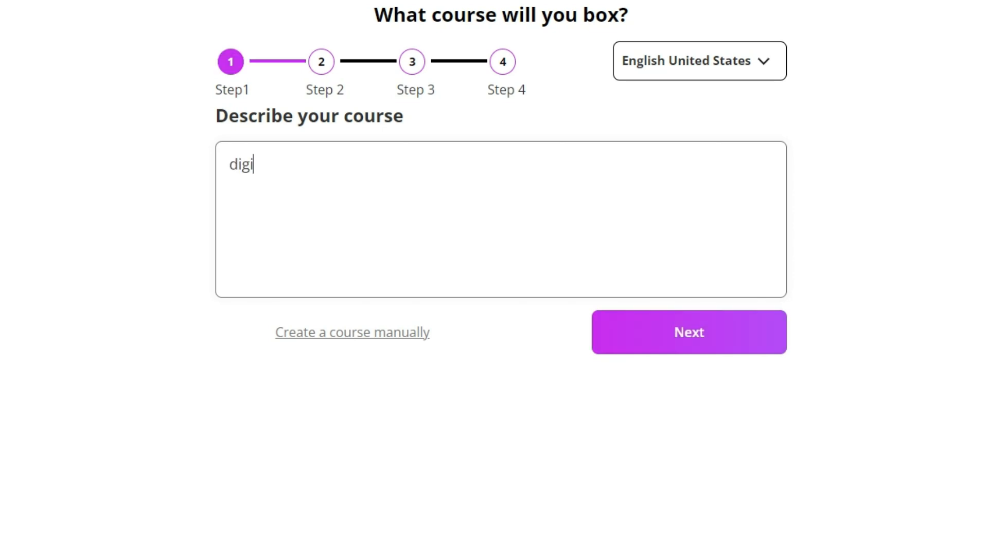
{"action": "type", "text": "tal marketing"}
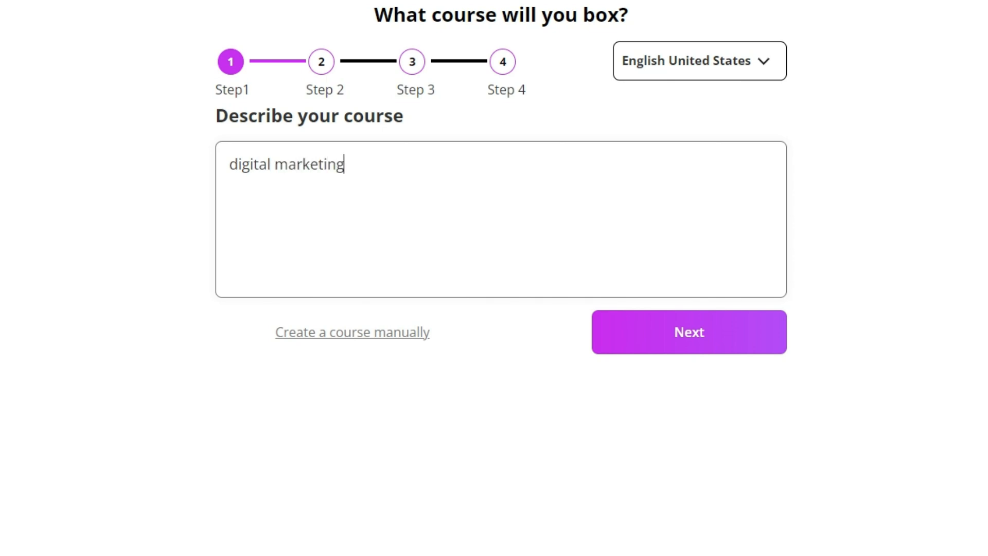
{"action": "left_click", "coordinate": [689, 333]}
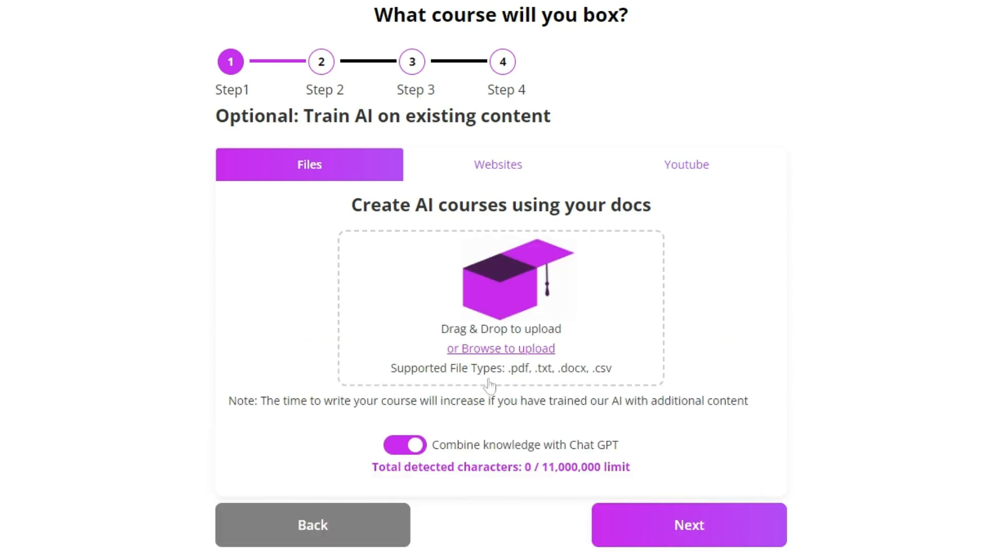
{"action": "mouse_move", "coordinate": [532, 326]}
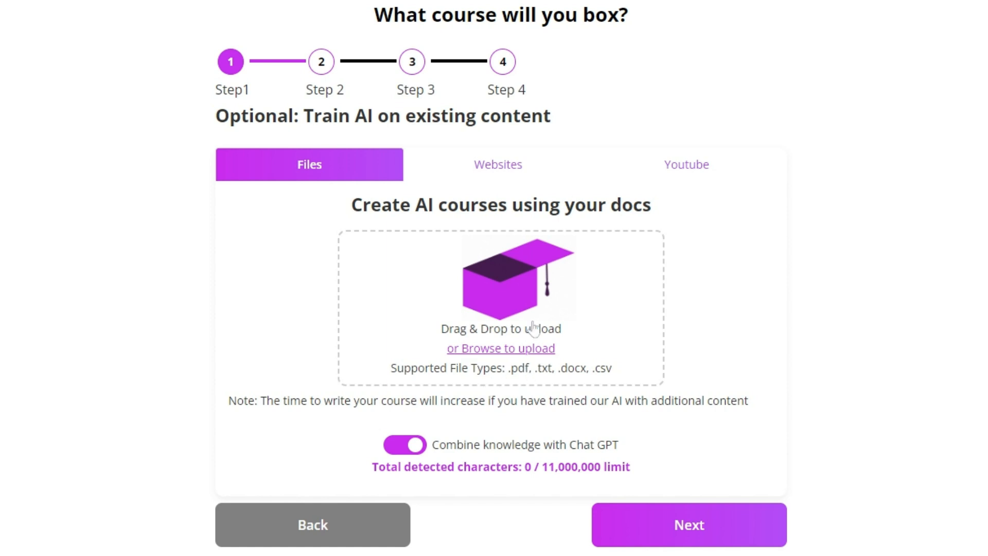
{"action": "mouse_move", "coordinate": [653, 197]}
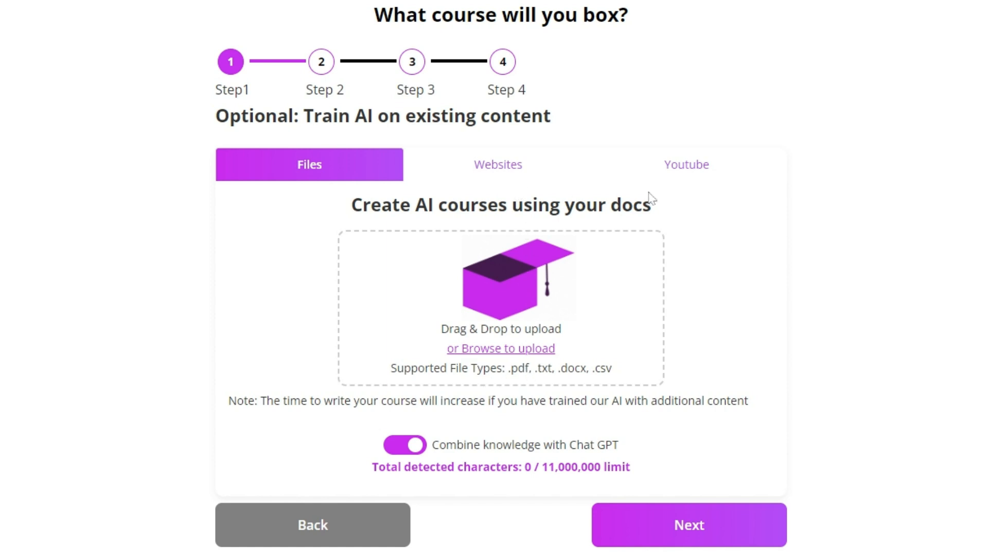
{"action": "mouse_move", "coordinate": [272, 330]}
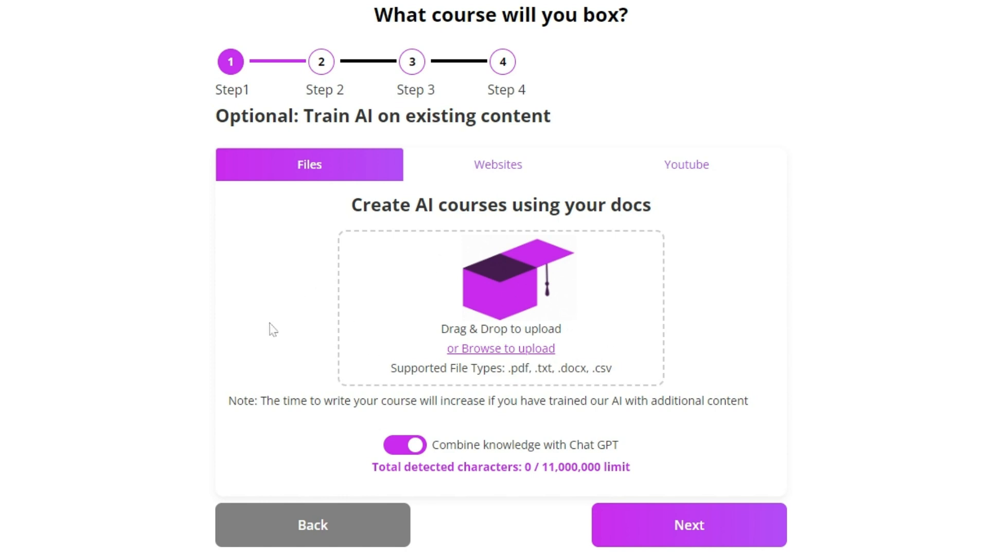
{"action": "mouse_move", "coordinate": [483, 306]}
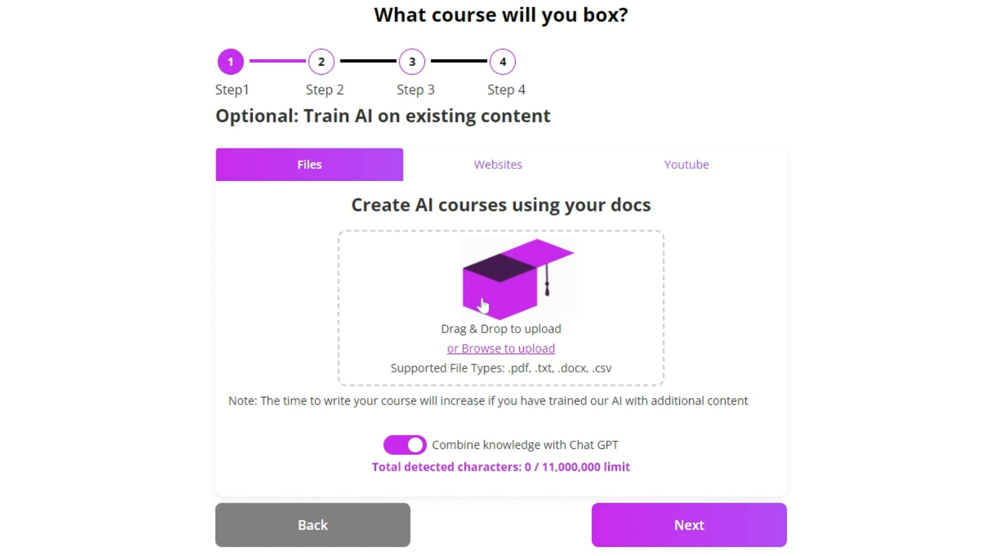
{"action": "mouse_move", "coordinate": [686, 165]}
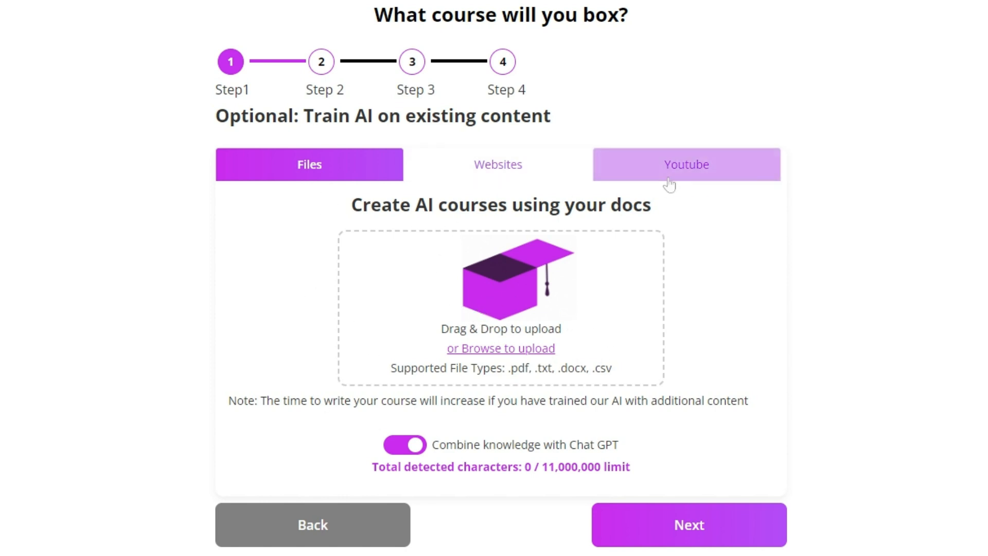
{"action": "mouse_move", "coordinate": [554, 488]}
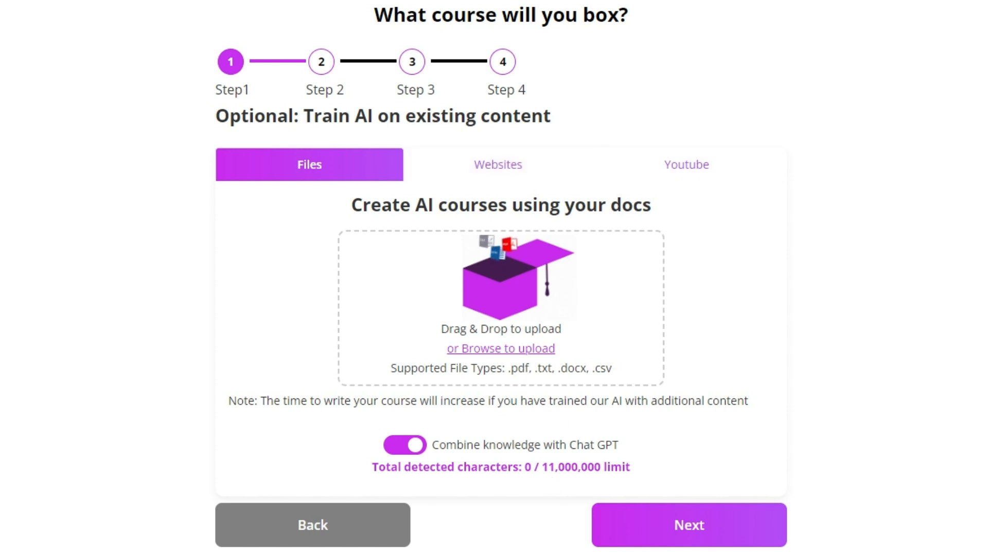
Skip training on existing content and describe the learners as 'marketing interns'
{"action": "left_click", "coordinate": [688, 524]}
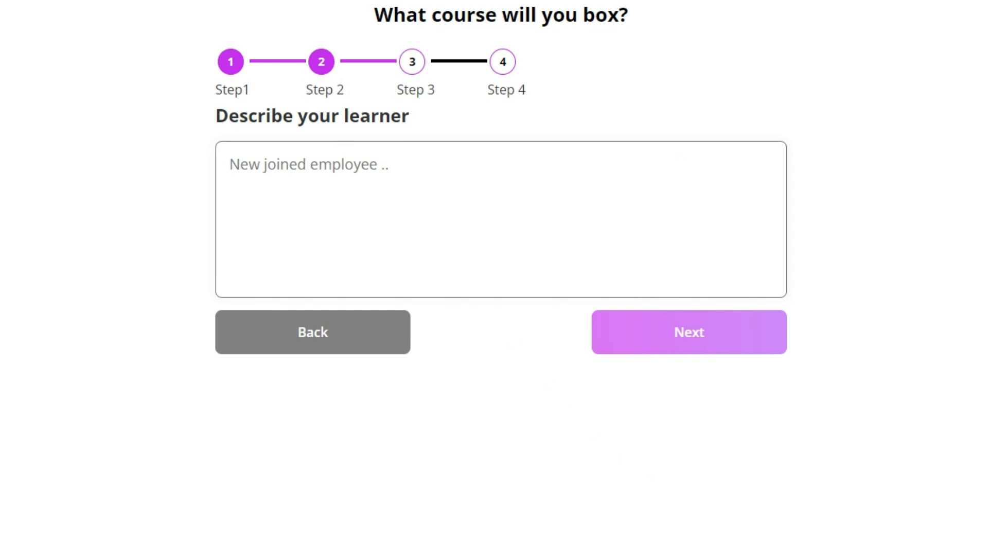
{"action": "type", "text": "marketing interns"}
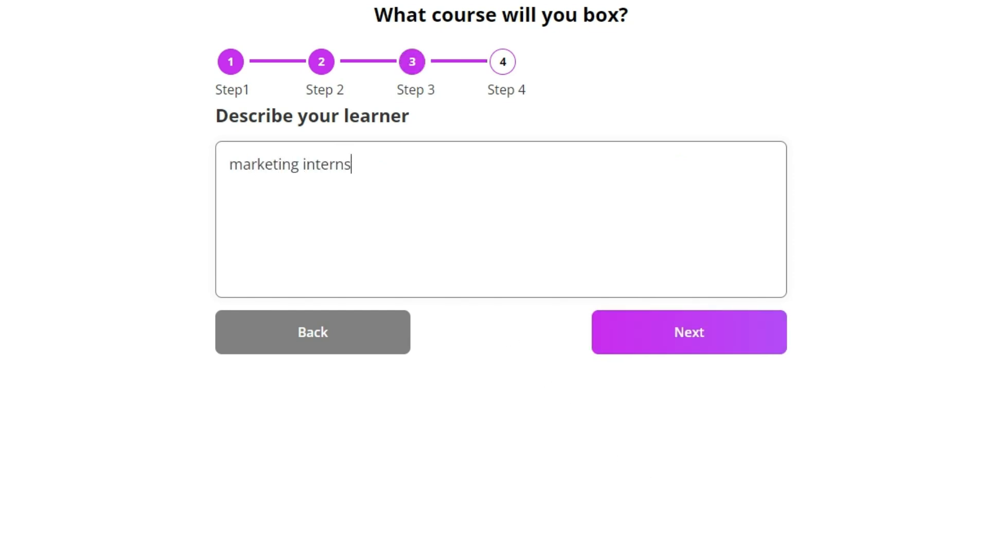
Reduce core learning objectives to 4 and raise the lesson count to 3
{"action": "left_click", "coordinate": [688, 332]}
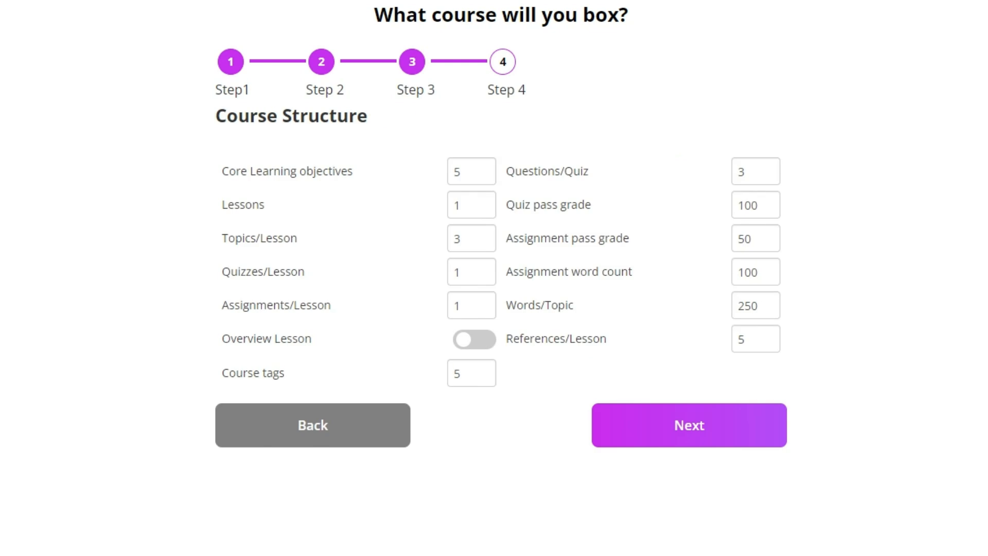
{"action": "mouse_move", "coordinate": [401, 202]}
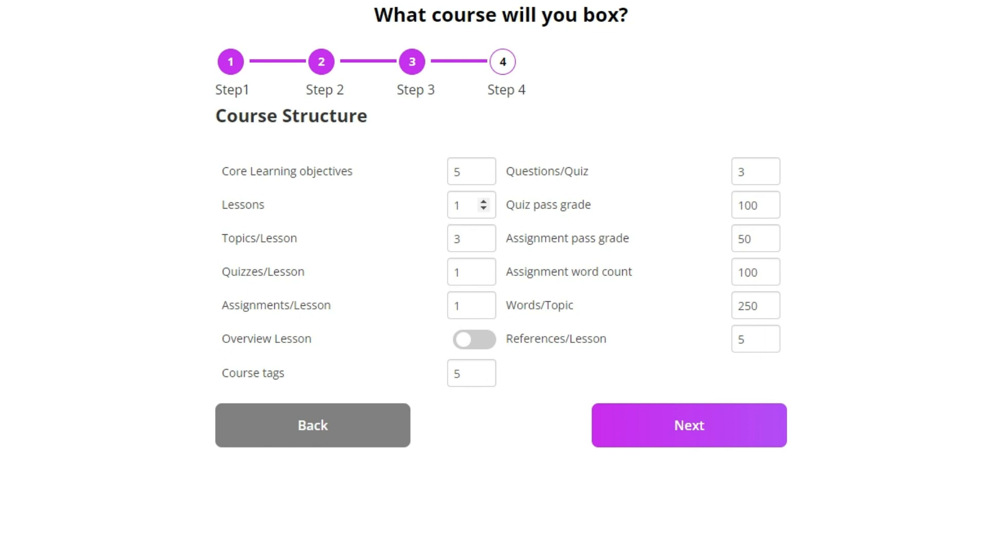
{"action": "mouse_move", "coordinate": [483, 175]}
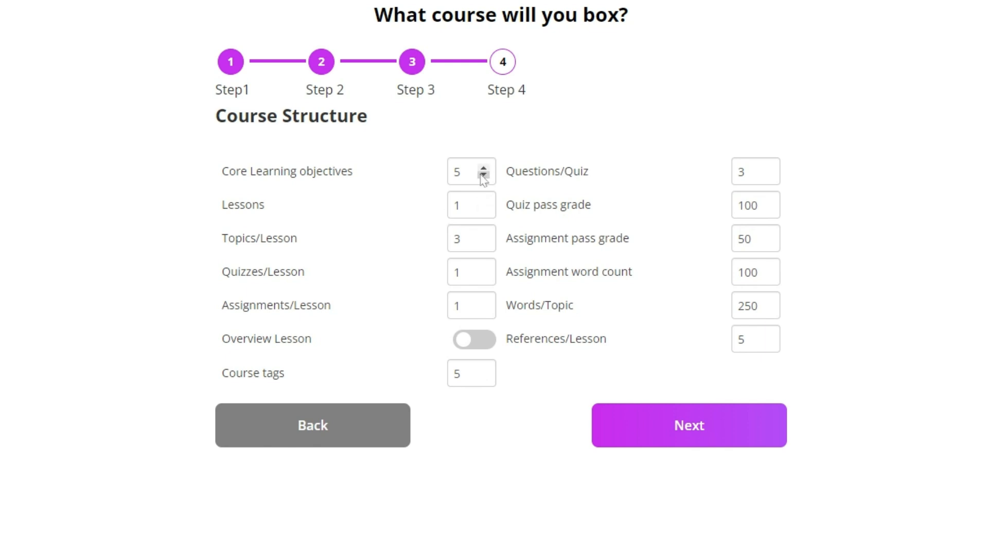
{"action": "left_click", "coordinate": [485, 176]}
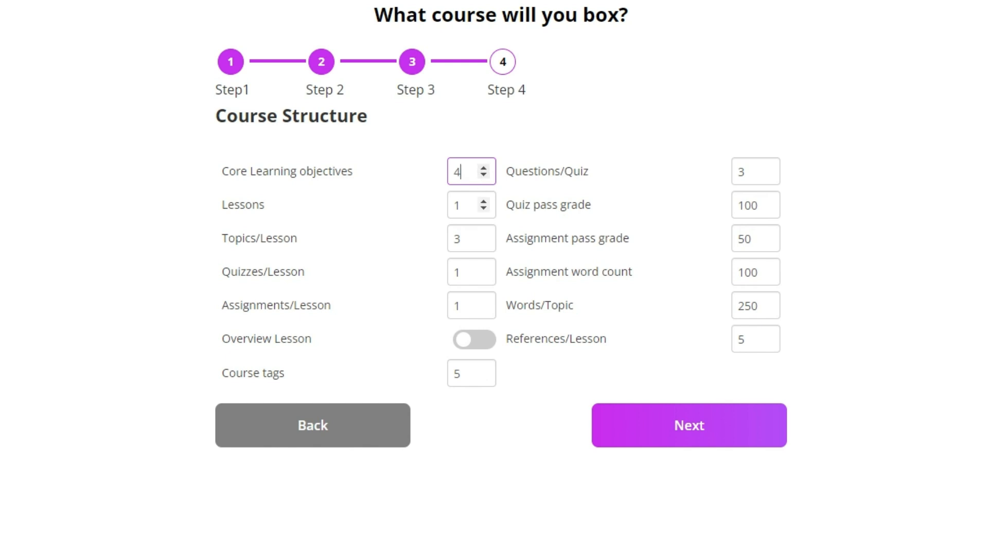
{"action": "left_click", "coordinate": [485, 199]}
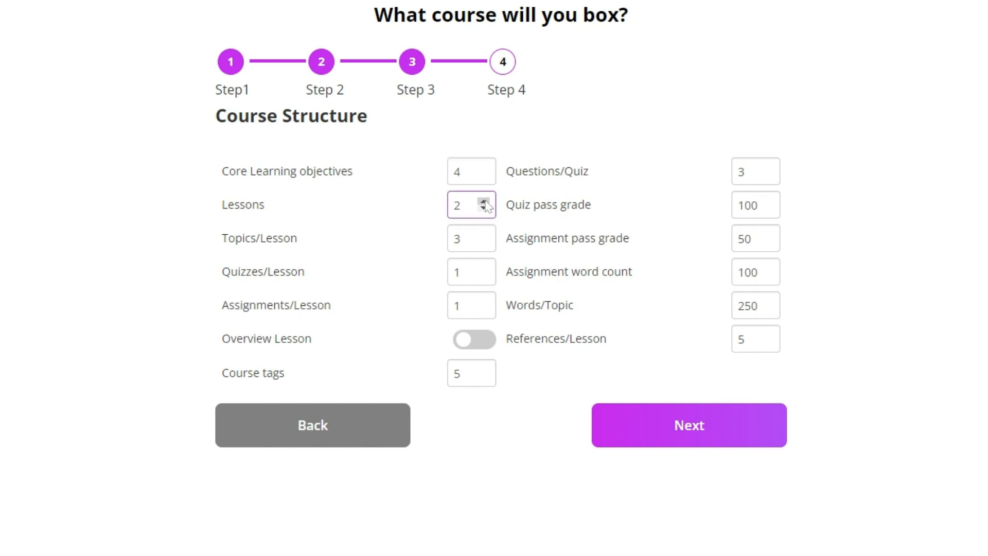
{"action": "left_click", "coordinate": [484, 200]}
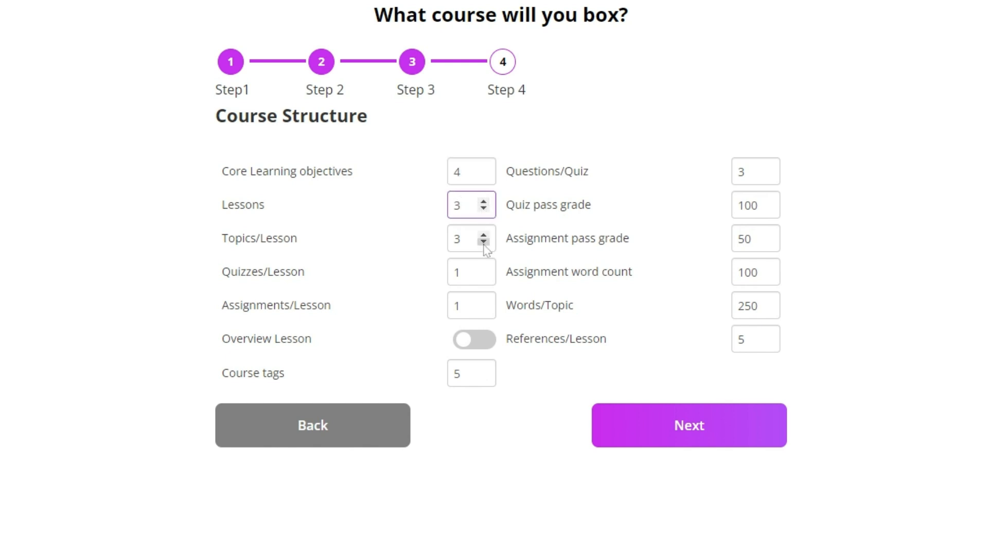
Set 2 topics and 2 quizzes per lesson and enable the overview lesson
{"action": "left_click", "coordinate": [484, 244]}
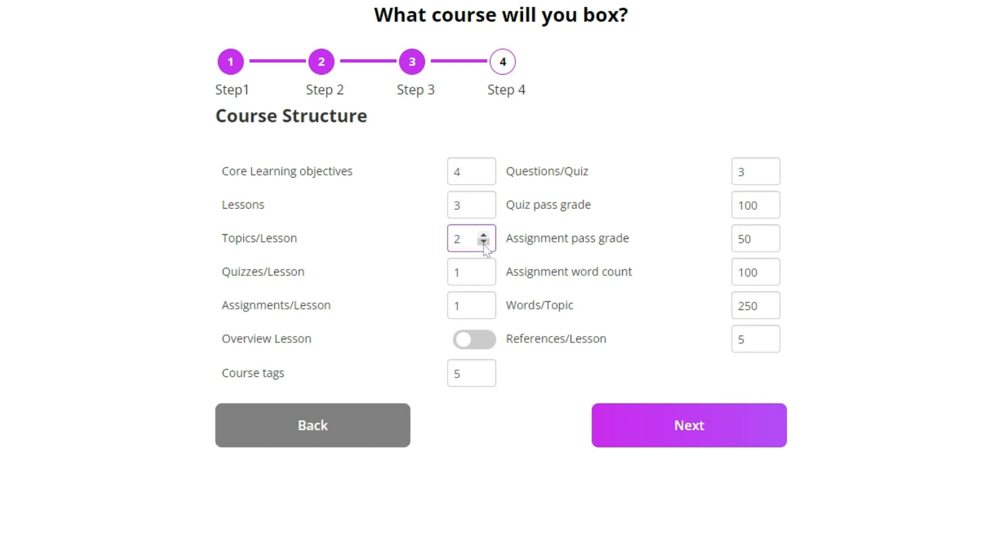
{"action": "mouse_move", "coordinate": [485, 273]}
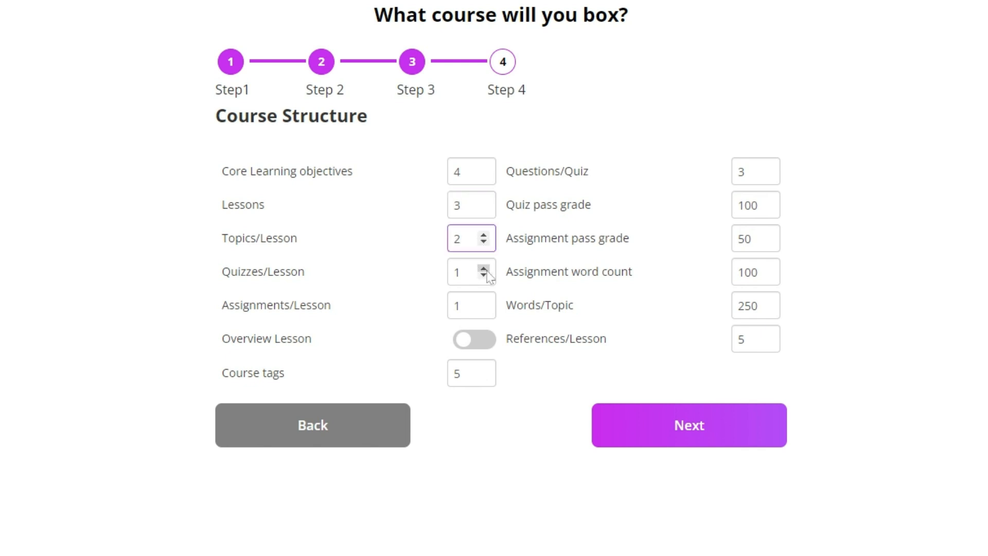
{"action": "left_click", "coordinate": [484, 268]}
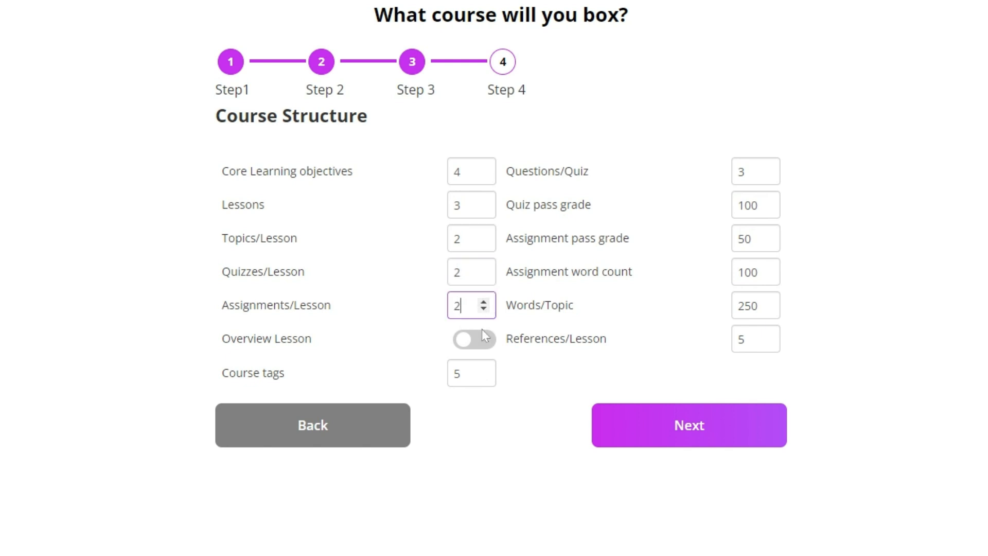
{"action": "mouse_move", "coordinate": [481, 343]}
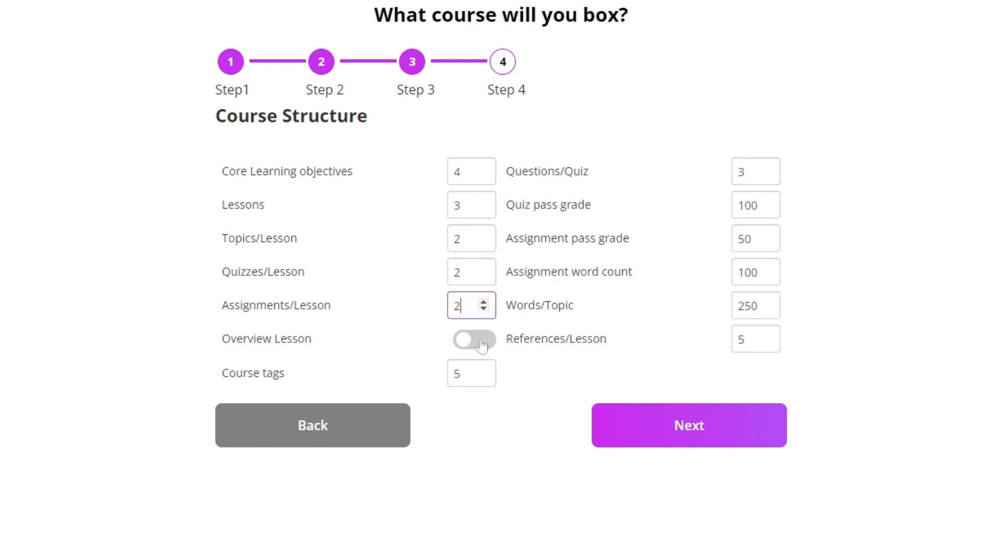
{"action": "mouse_move", "coordinate": [480, 350]}
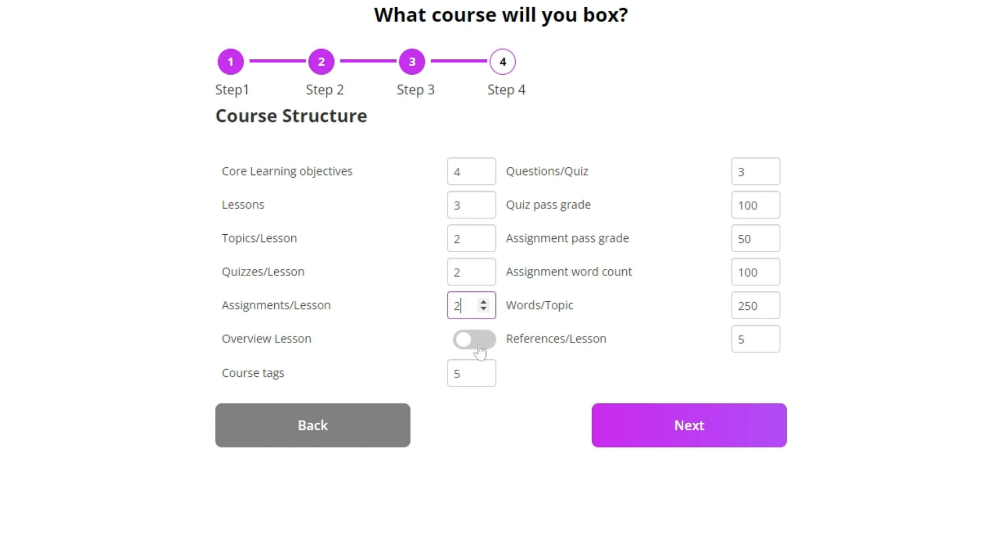
{"action": "left_click", "coordinate": [471, 340]}
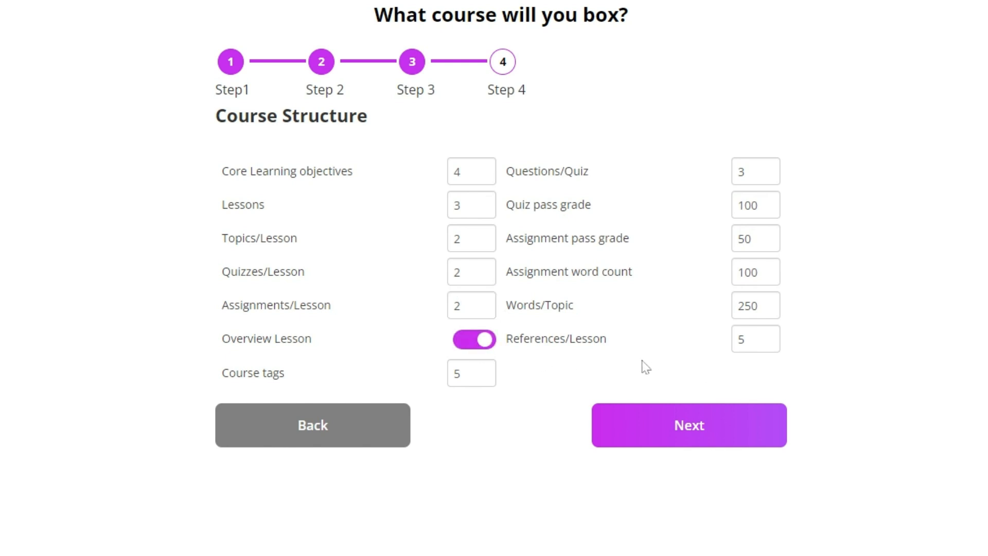
{"action": "left_click", "coordinate": [754, 339]}
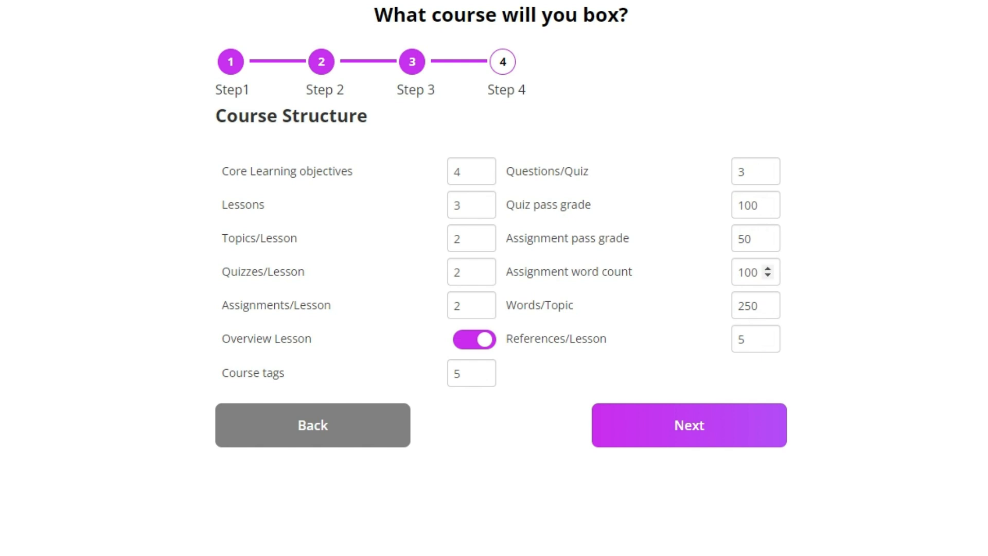
{"action": "mouse_move", "coordinate": [793, 246]}
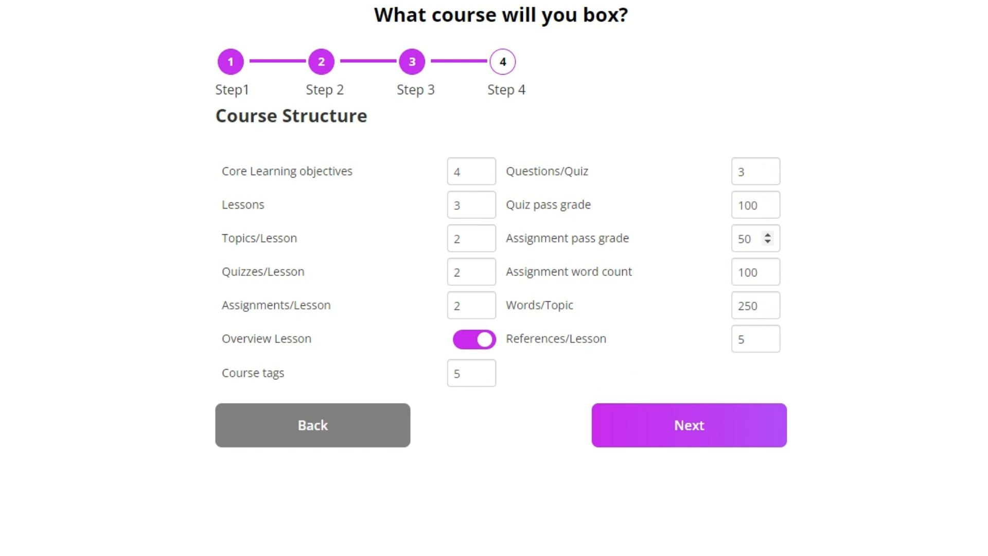
{"action": "mouse_move", "coordinate": [545, 430]}
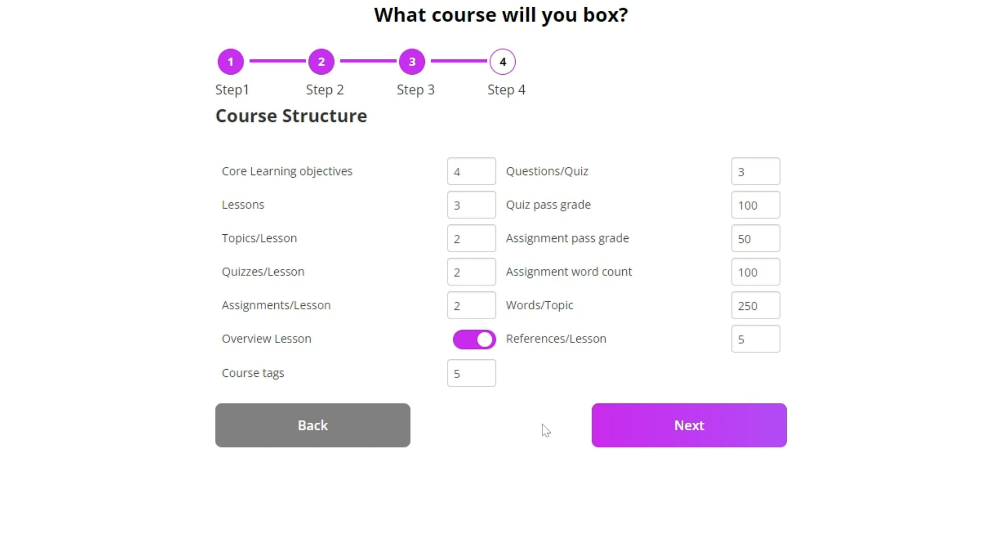
Generate the Digital Marketing for Interns outline and review its lessons, topics, quizzes and assignments
{"action": "left_click", "coordinate": [688, 425]}
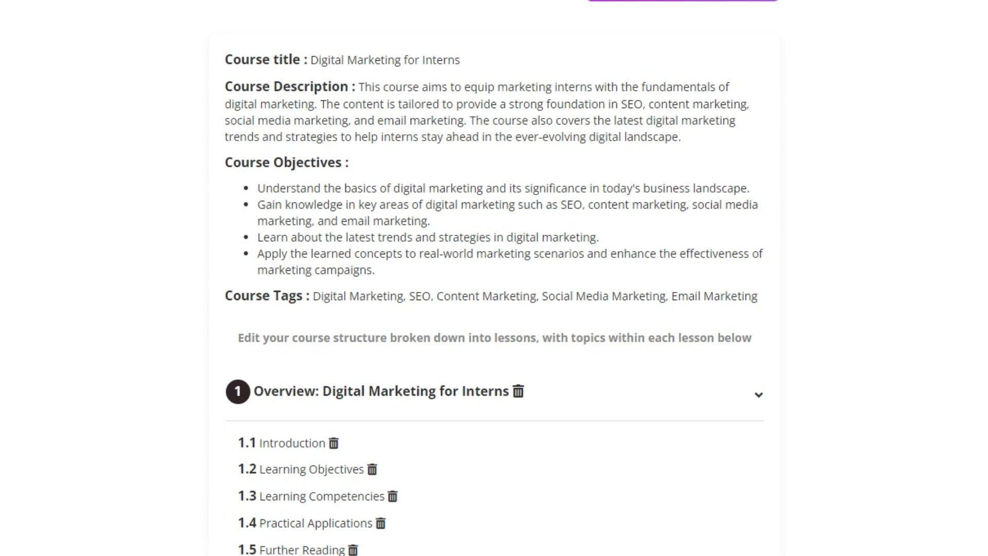
{"action": "scroll", "scroll_direction": "down", "scroll_amount": 3}
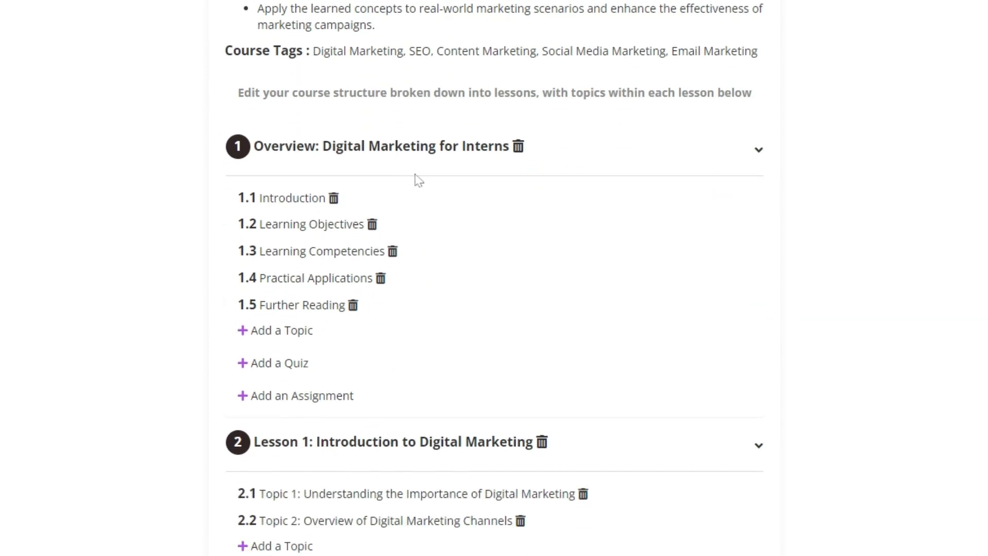
{"action": "mouse_move", "coordinate": [333, 156]}
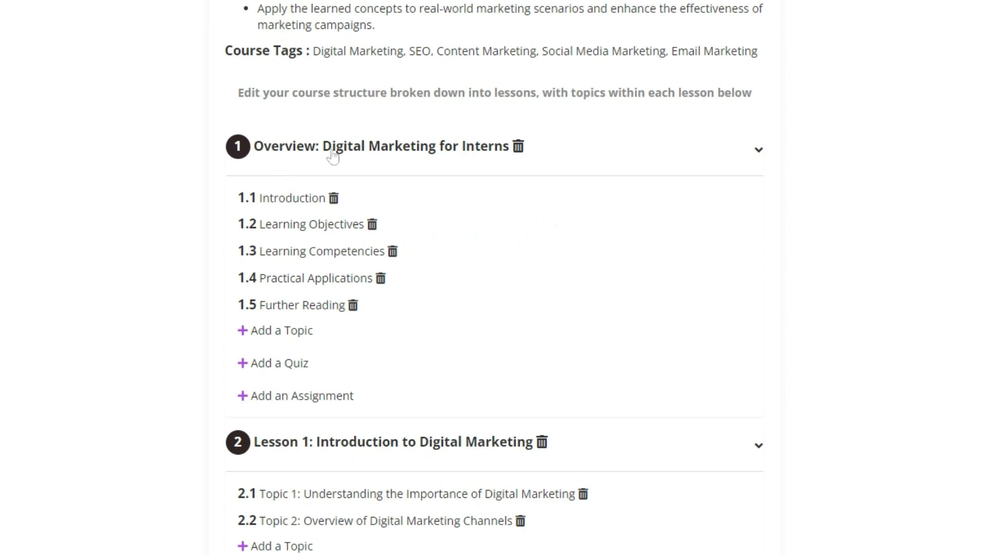
{"action": "scroll", "scroll_direction": "down", "scroll_amount": 3}
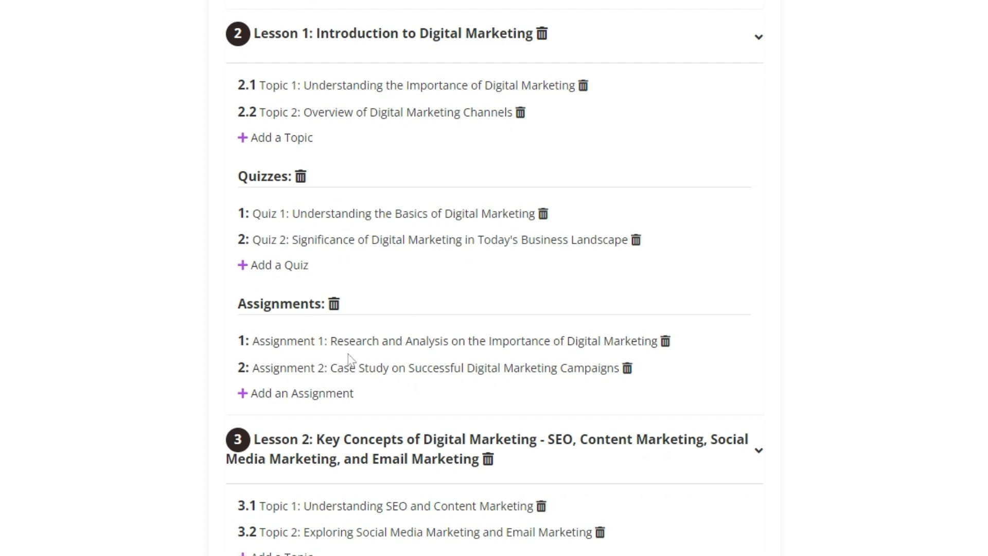
{"action": "scroll", "scroll_direction": "down", "scroll_amount": 3}
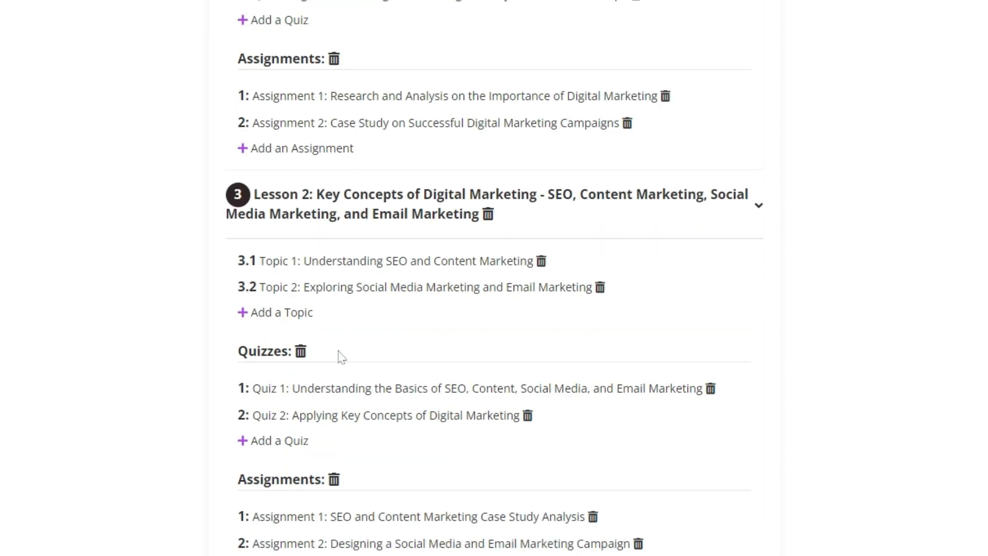
{"action": "scroll", "scroll_direction": "down", "scroll_amount": 3}
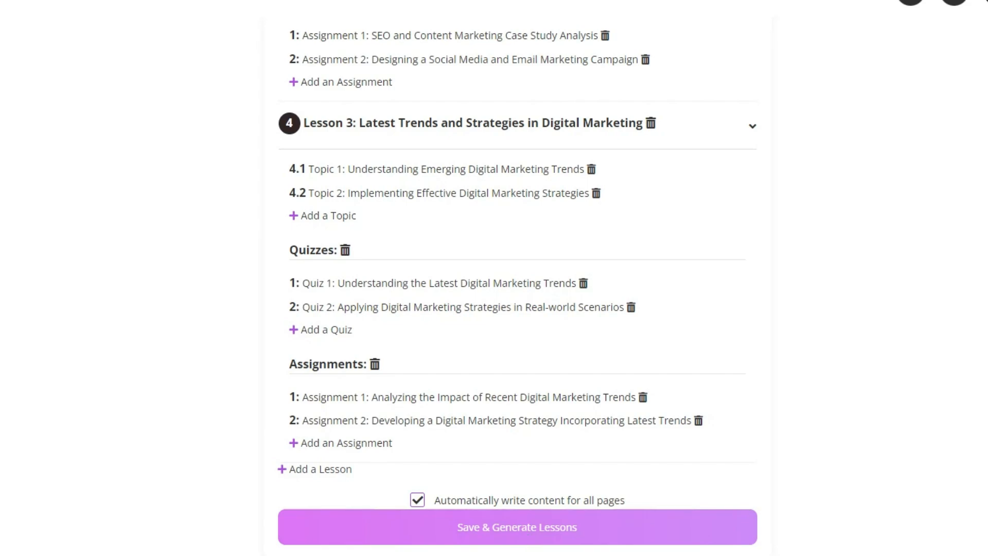
Save the outline and have the AI write content for all course pages
{"action": "left_click", "coordinate": [515, 527]}
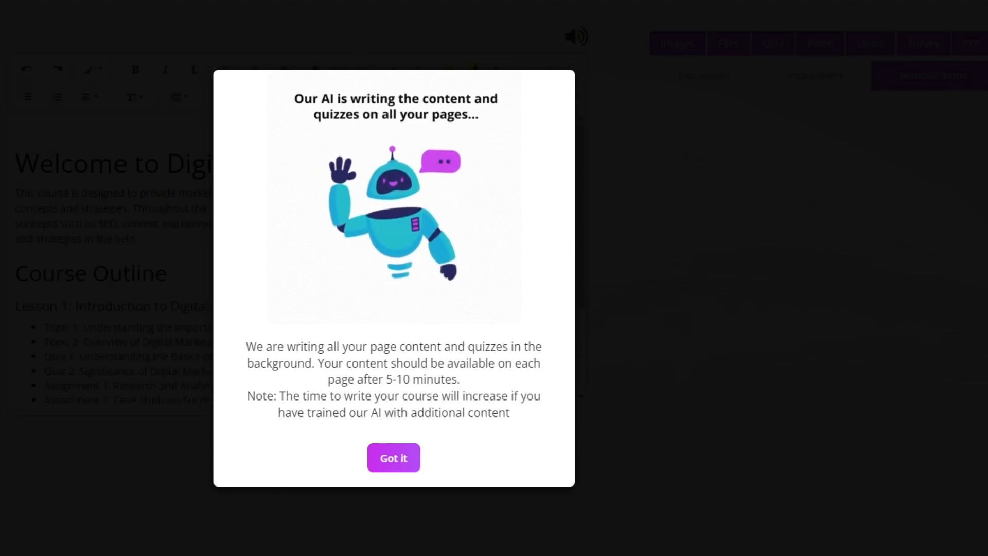
Dismiss the content-writing notice and view the Further Reading references page
{"action": "left_click", "coordinate": [392, 457]}
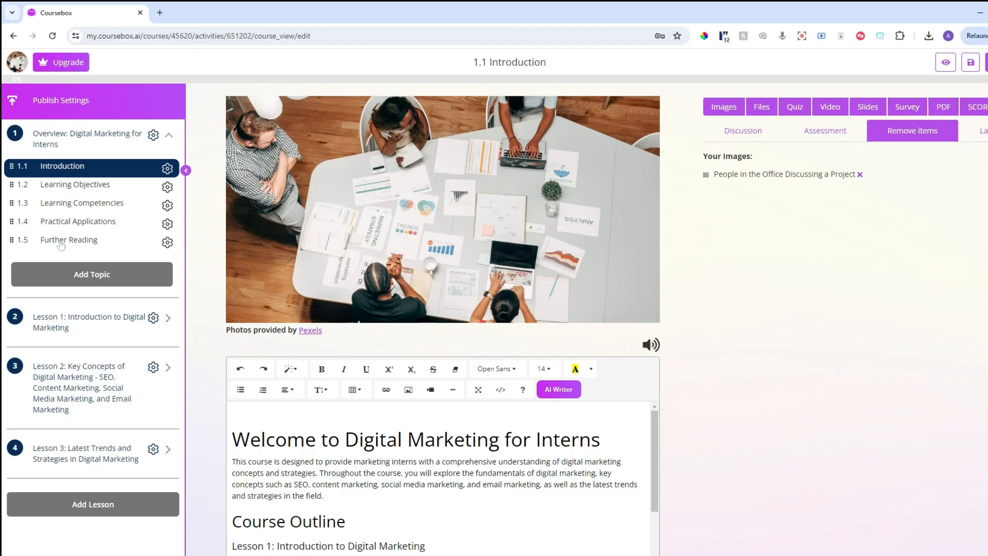
{"action": "scroll", "scroll_direction": "down", "scroll_amount": 3}
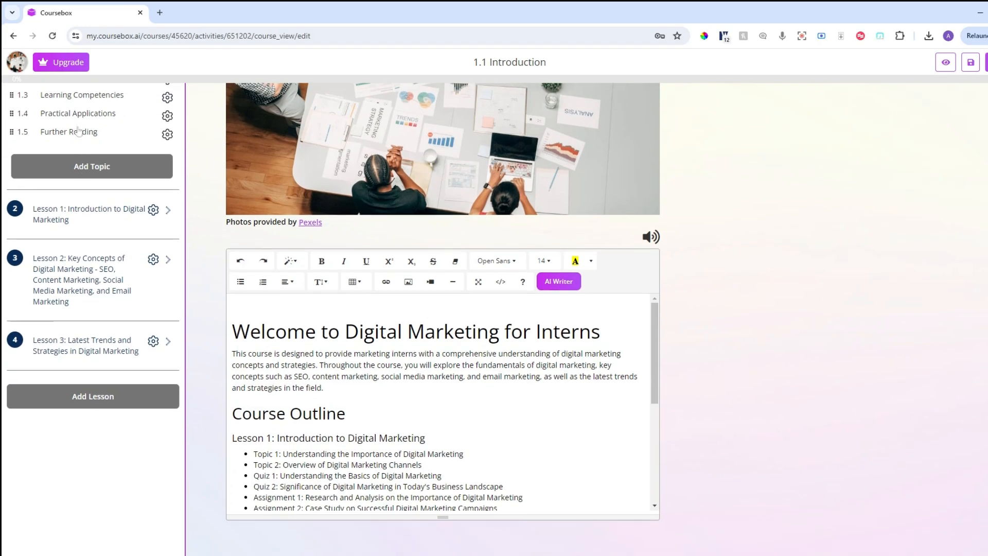
{"action": "left_click", "coordinate": [69, 131]}
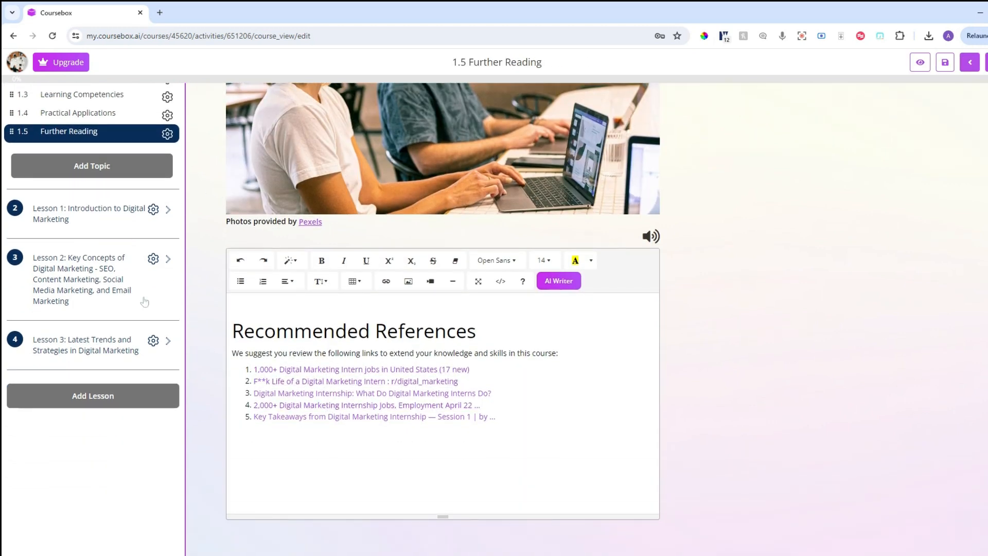
Expand Lesson 1 and view its Quiz 1 on the basics of digital marketing
{"action": "left_click", "coordinate": [168, 209]}
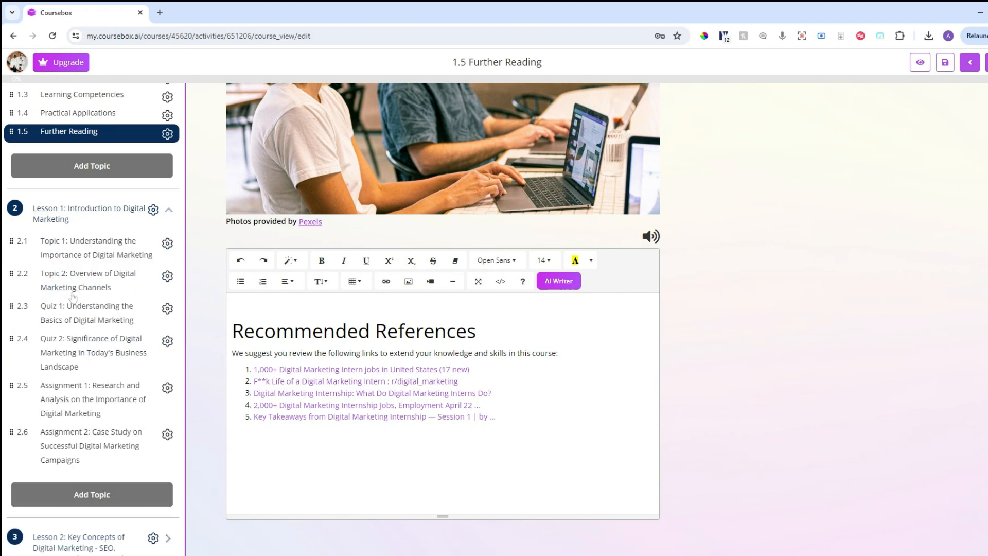
{"action": "left_click", "coordinate": [86, 313]}
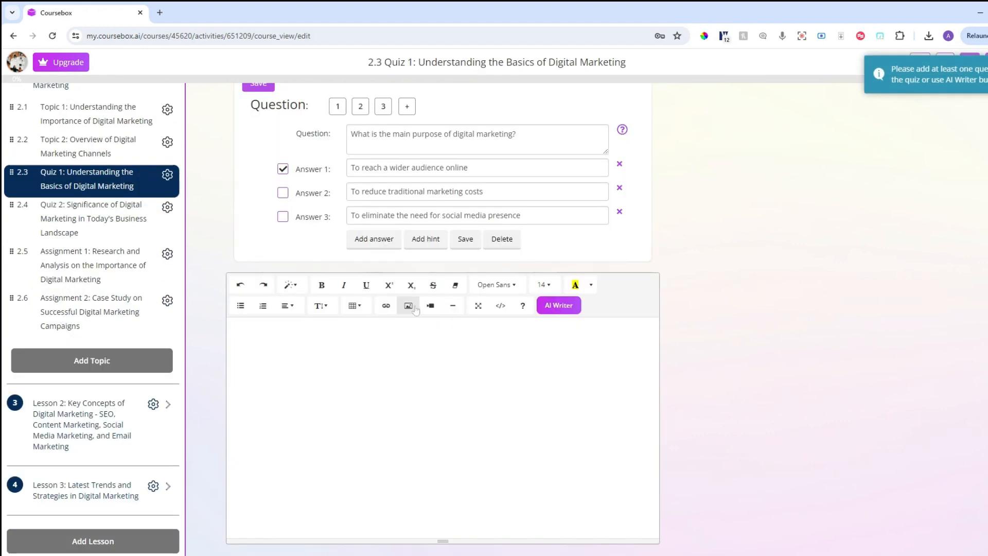
View Lesson 1's Assignment 1 research-analysis instructions and five-criteria rubric
{"action": "scroll", "scroll_direction": "up", "scroll_amount": 3}
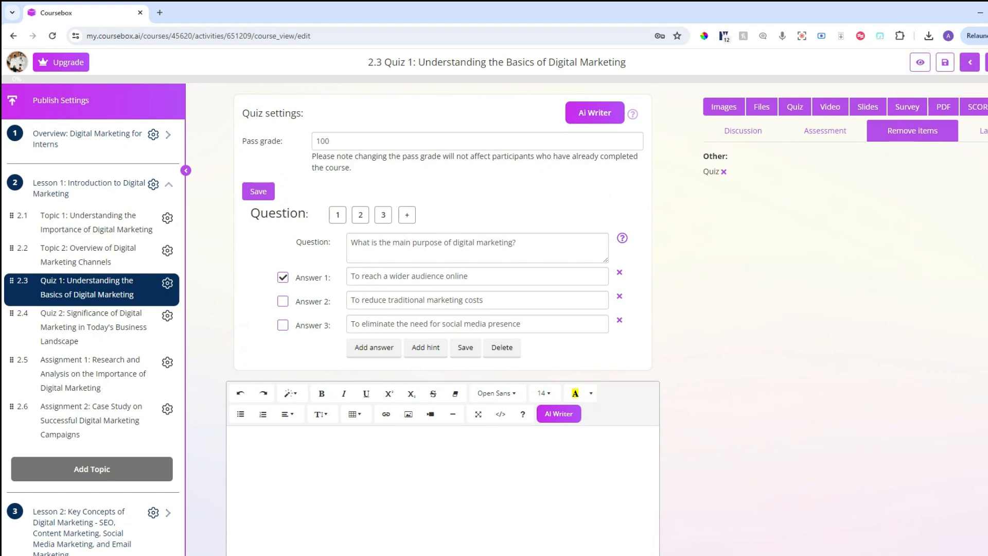
{"action": "scroll", "scroll_direction": "down", "scroll_amount": 3}
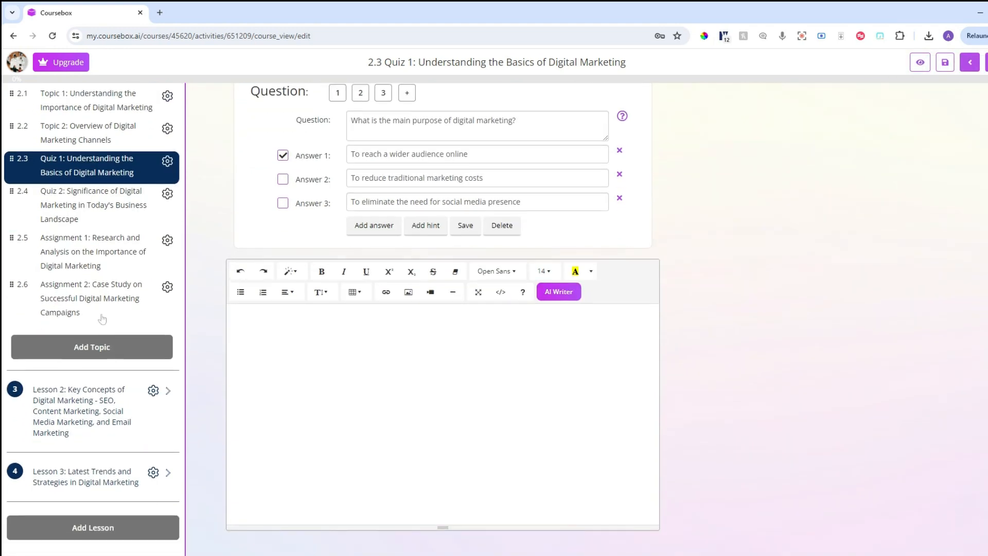
{"action": "left_click", "coordinate": [93, 252]}
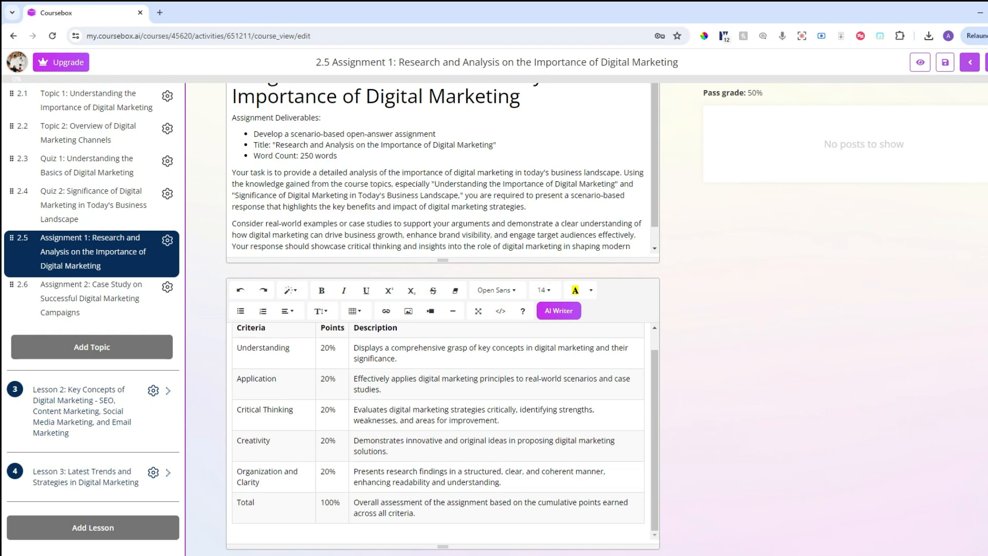
{"action": "scroll", "scroll_direction": "up", "scroll_amount": 3}
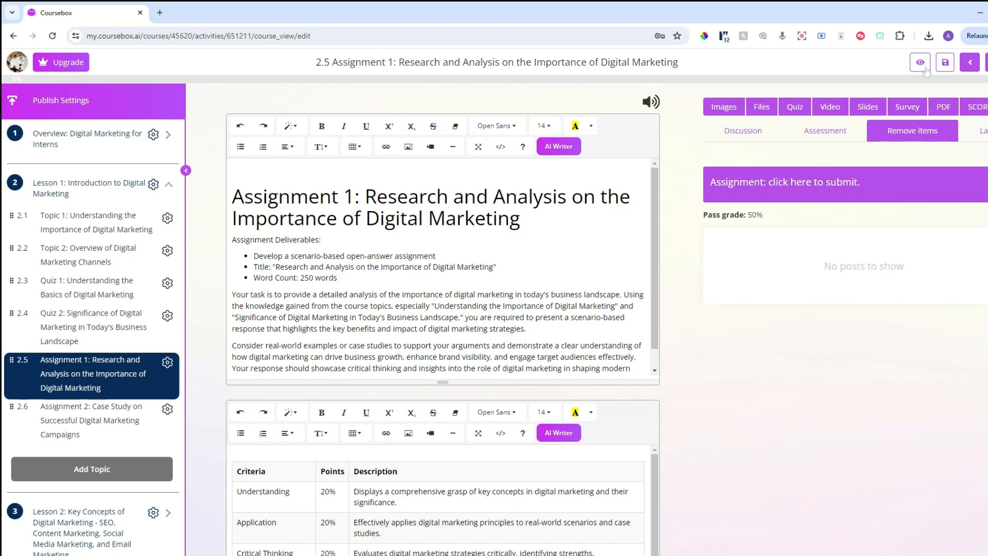
Preview Assignment 1 as a learner and submit 'digital marketing is important' for AI assessment
{"action": "left_click", "coordinate": [919, 62]}
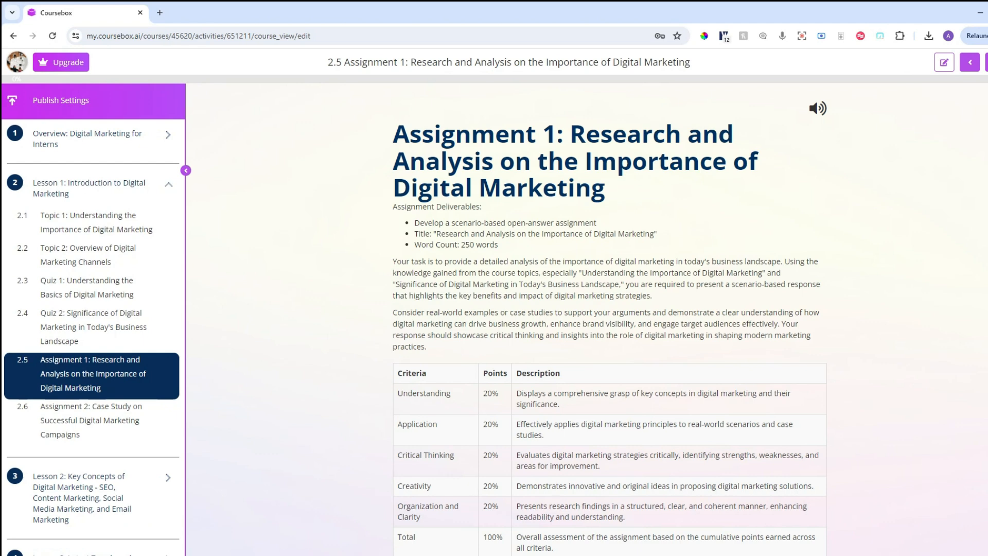
{"action": "scroll", "scroll_direction": "down", "scroll_amount": 3}
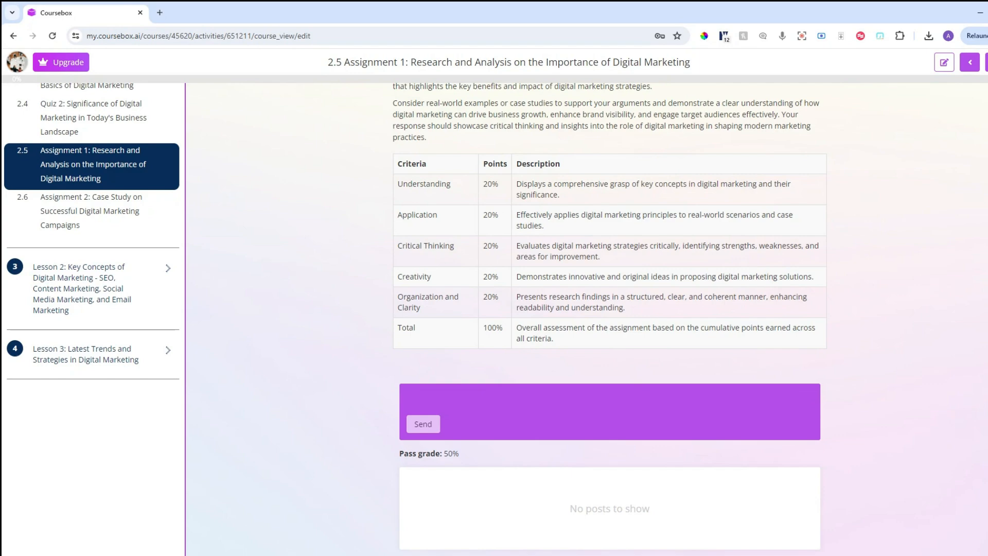
{"action": "scroll", "scroll_direction": "up", "scroll_amount": 3}
{"action": "type", "text": "digital marketing is i"}
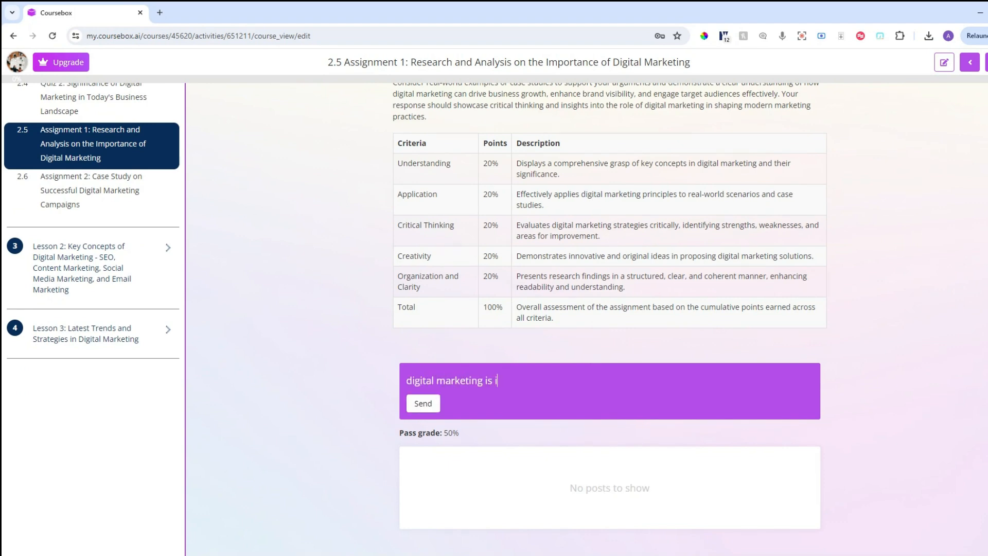
{"action": "type", "text": "mportant"}
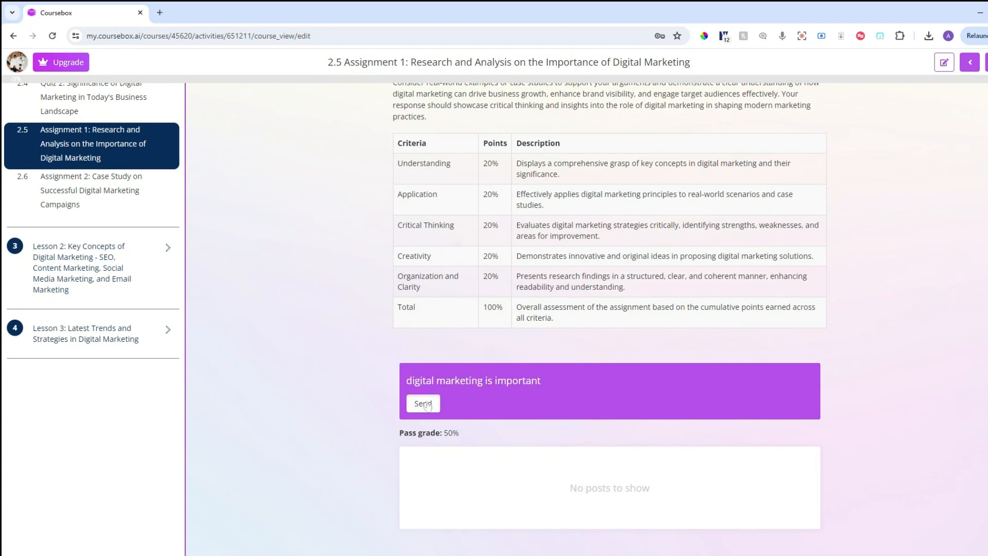
{"action": "left_click", "coordinate": [423, 403]}
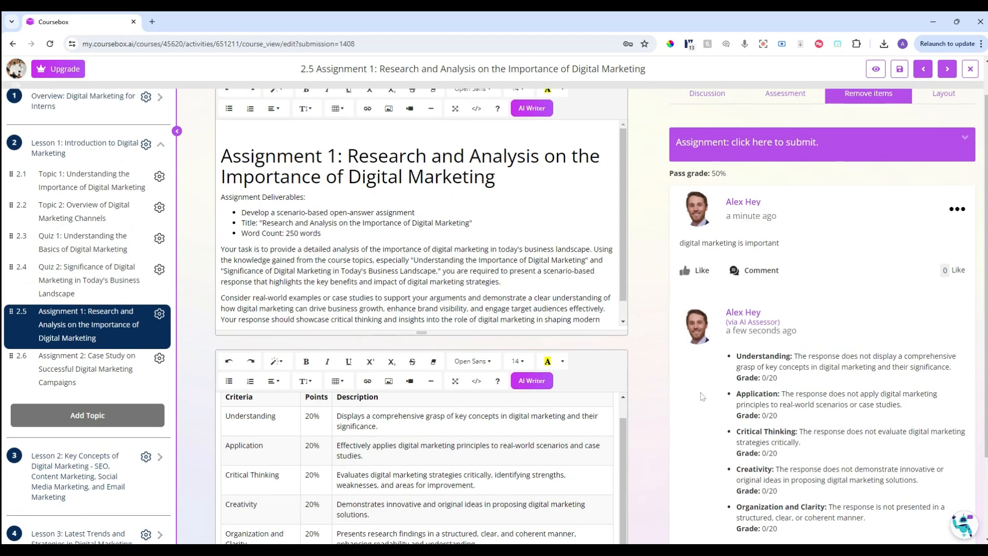
{"action": "scroll", "scroll_direction": "down", "scroll_amount": 3}
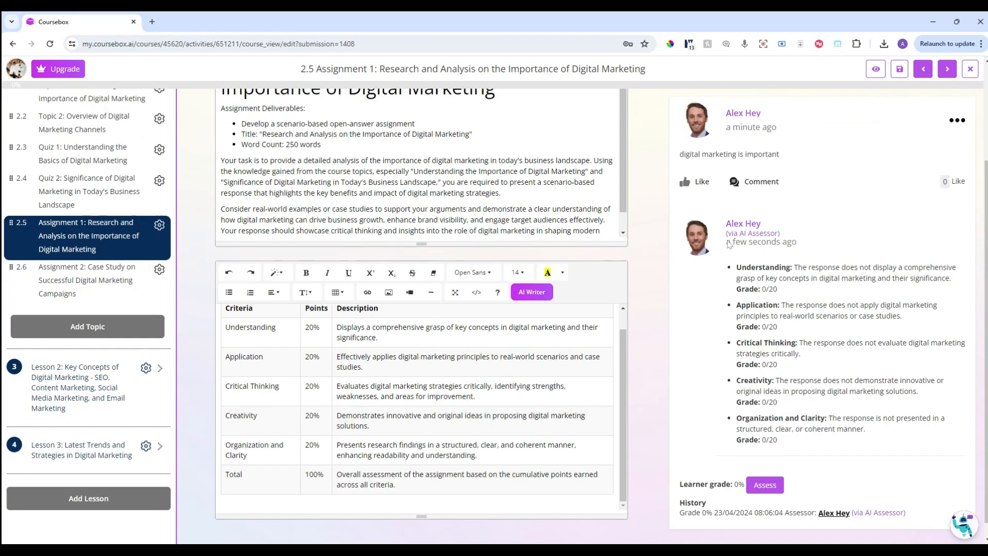
{"action": "scroll", "scroll_direction": "down", "scroll_amount": 3}
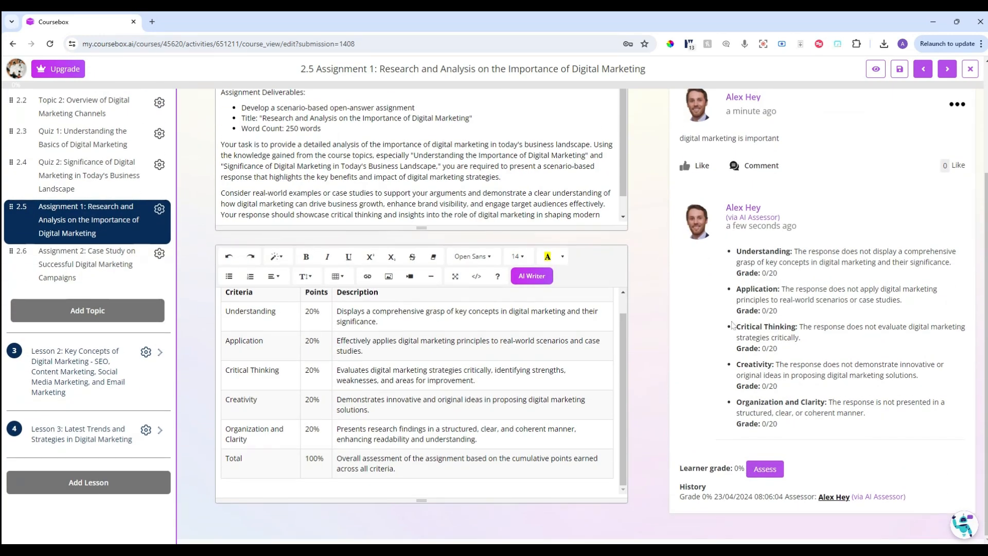
{"action": "scroll", "scroll_direction": "up", "scroll_amount": 3}
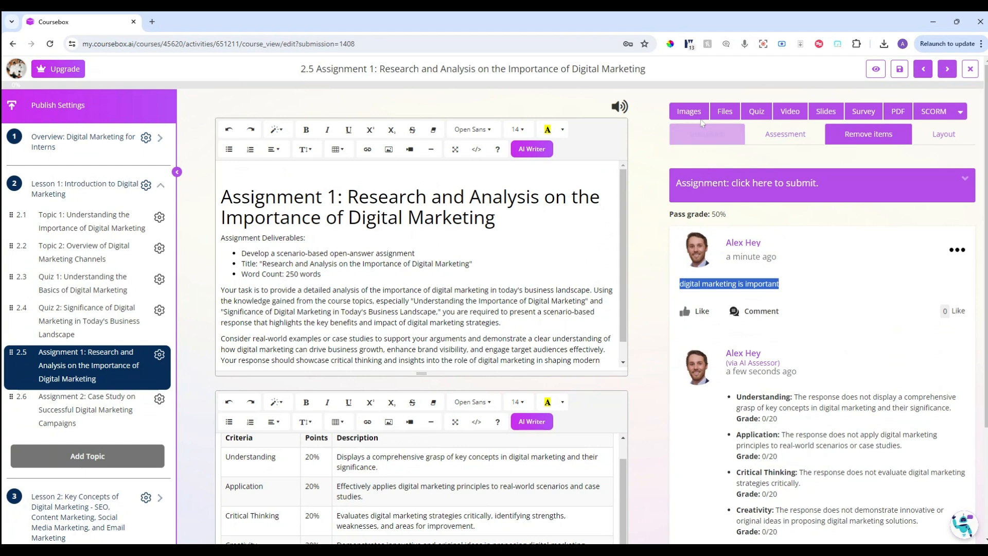
{"action": "left_click", "coordinate": [706, 134]}
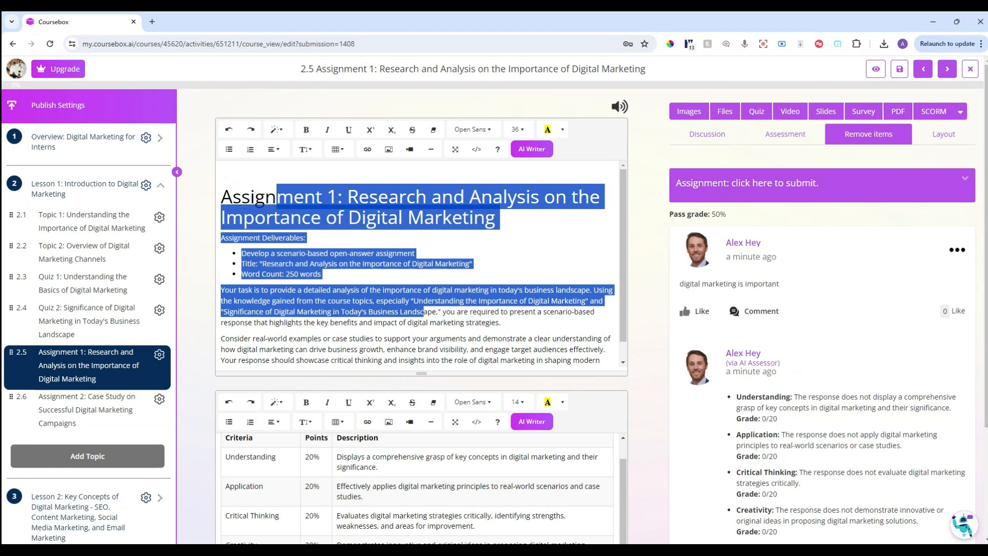
{"action": "left_click", "coordinate": [83, 251]}
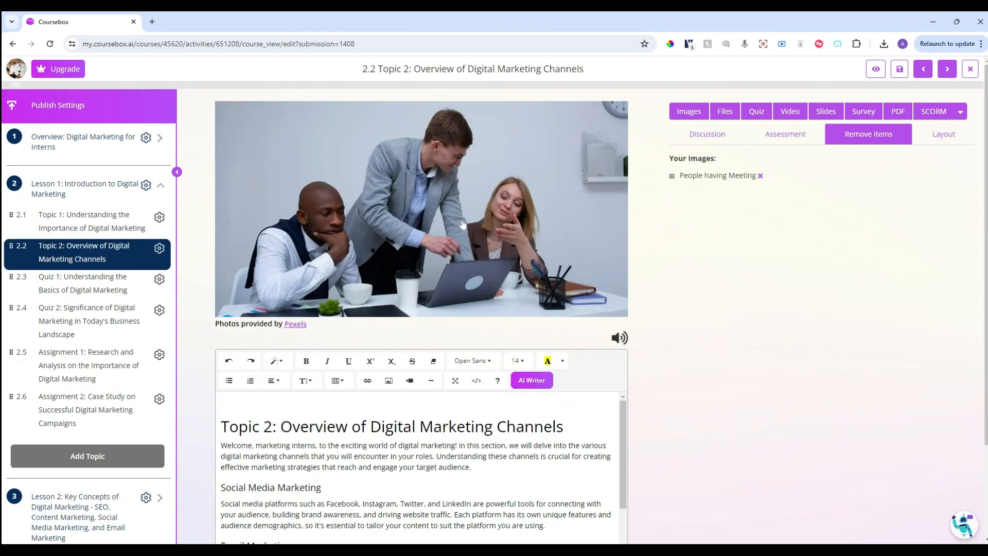
{"action": "scroll", "scroll_direction": "down", "scroll_amount": 3}
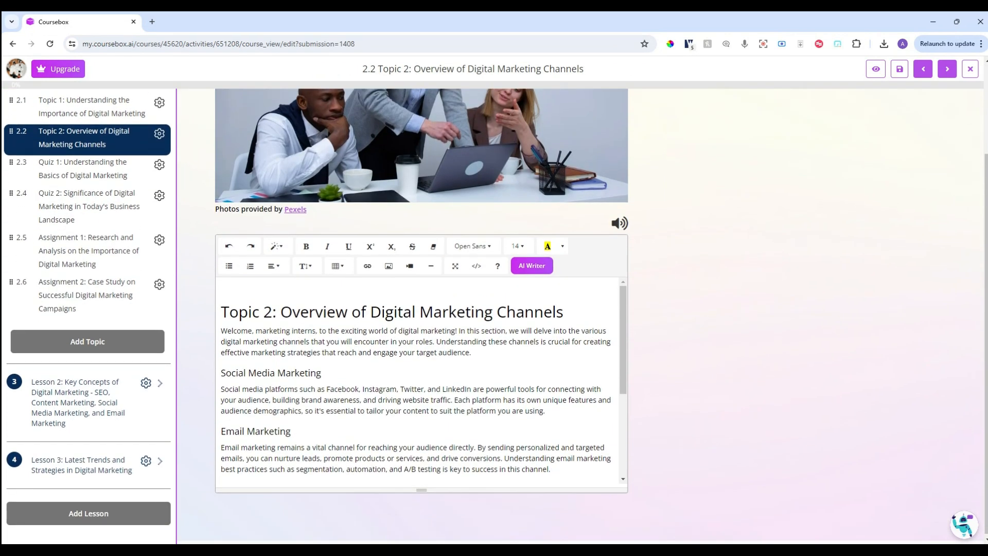
{"action": "scroll", "scroll_direction": "down", "scroll_amount": 3}
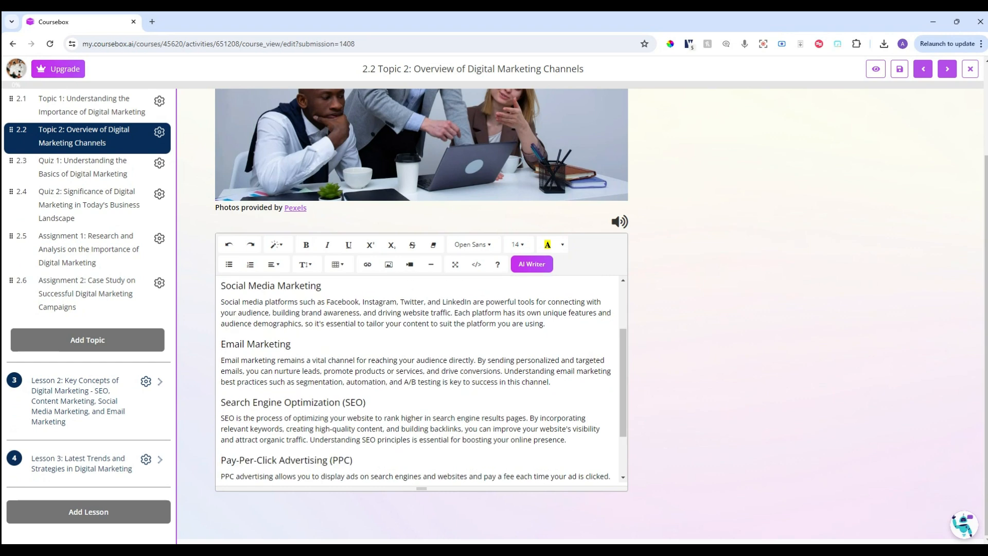
{"action": "scroll", "scroll_direction": "down", "scroll_amount": 3}
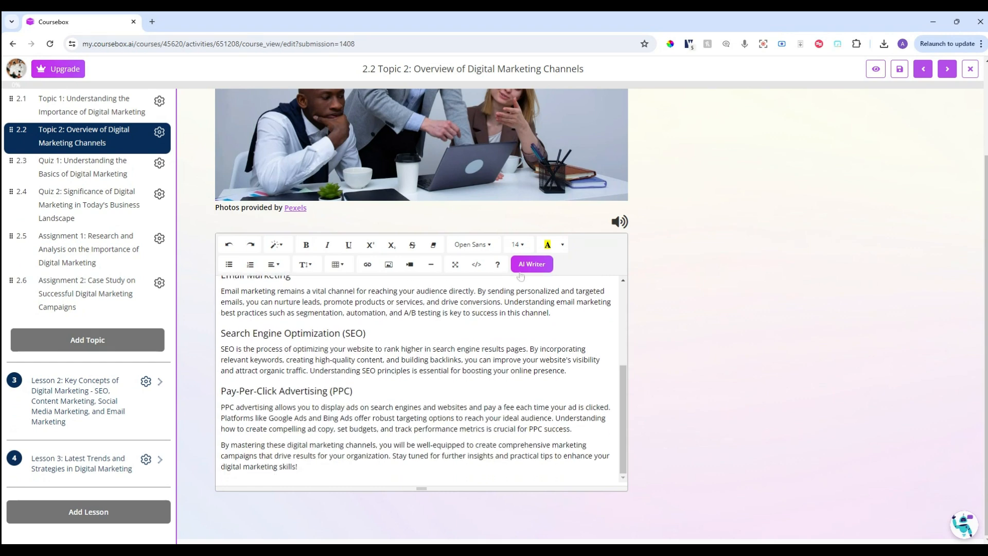
Have the AI Writer 'rewrite this in spanish', replacing Topic 2's English text
{"action": "left_click", "coordinate": [531, 263]}
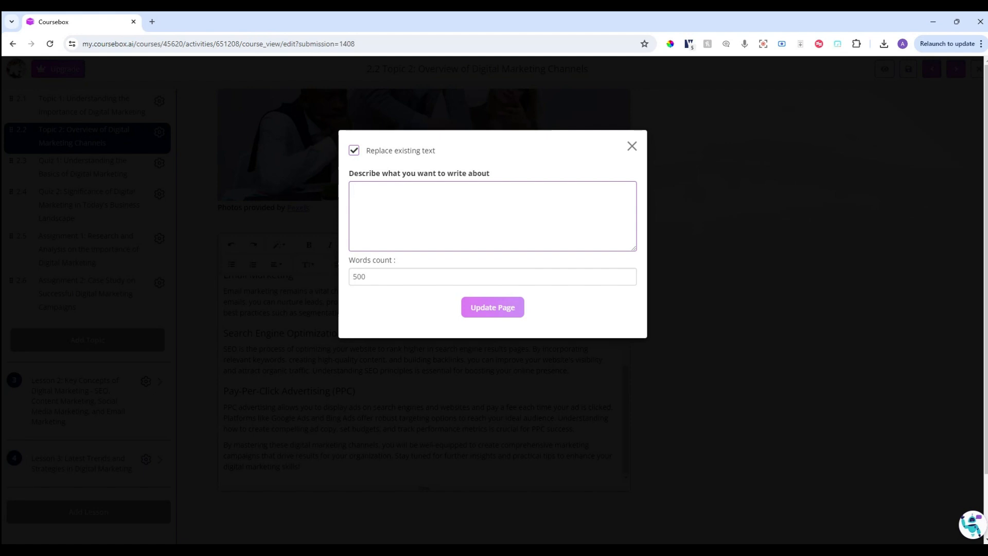
{"action": "type", "text": "rewrite this in span"}
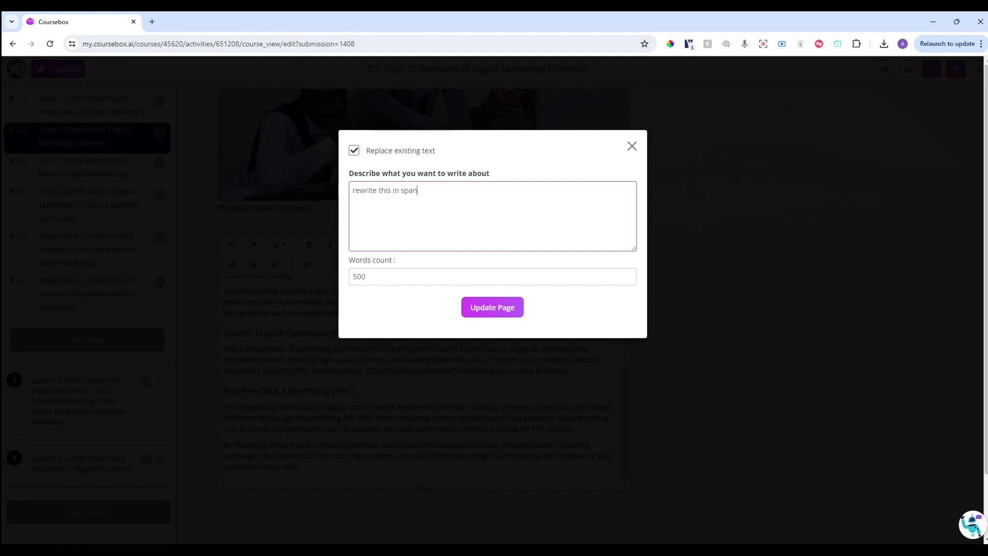
{"action": "type", "text": "ish"}
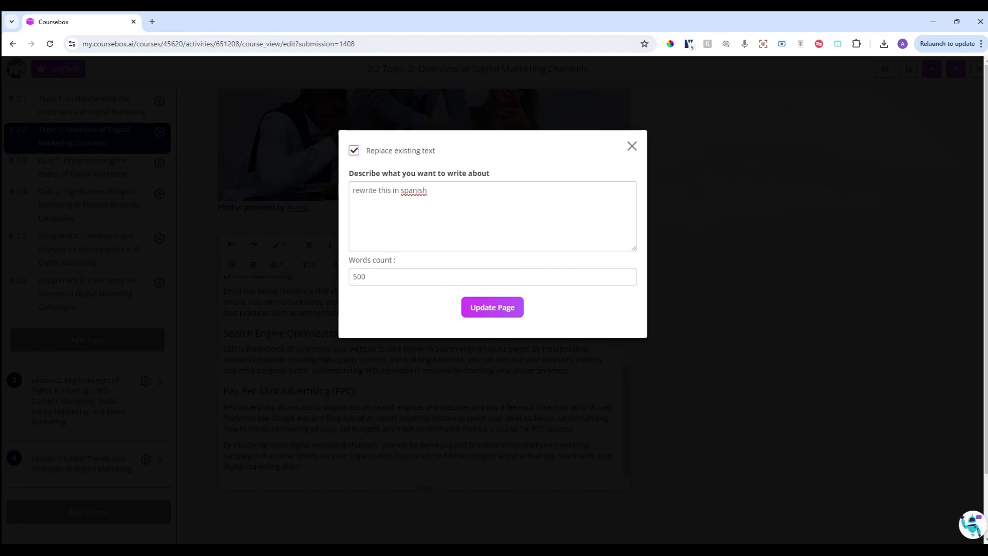
{"action": "left_click", "coordinate": [492, 307]}
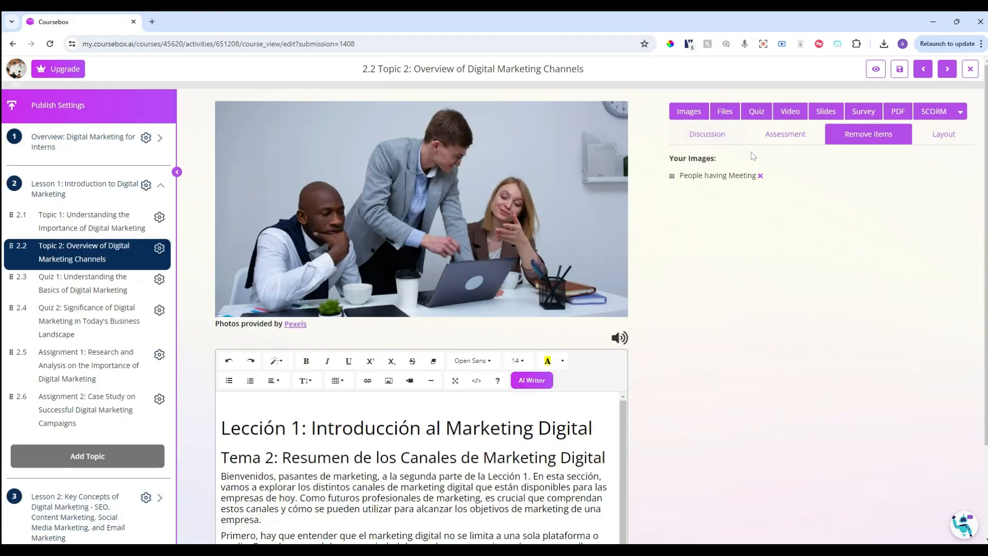
Show and dismiss the video insert box before reaching the course About page
{"action": "left_click", "coordinate": [789, 111]}
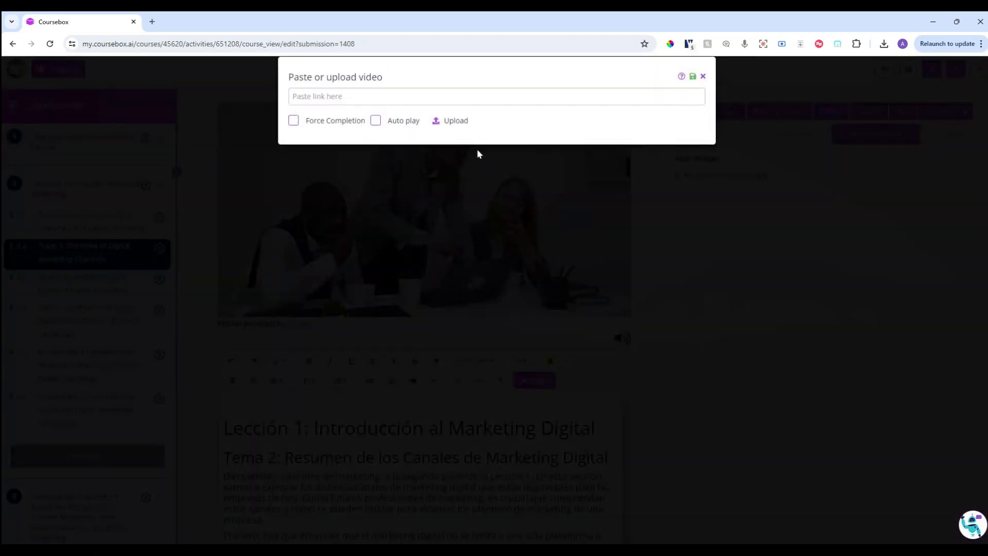
{"action": "mouse_move", "coordinate": [392, 134]}
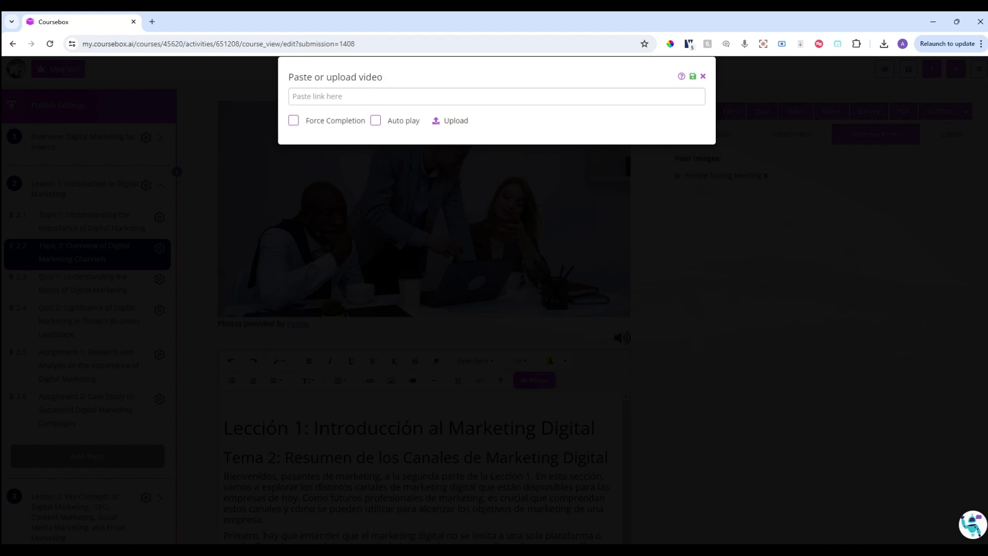
{"action": "left_click", "coordinate": [702, 77]}
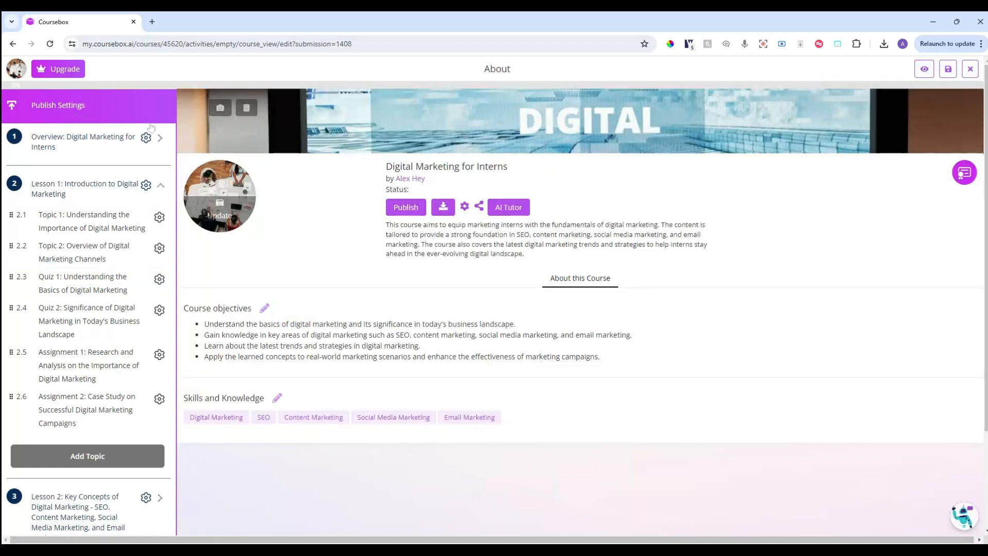
{"action": "left_click", "coordinate": [405, 207]}
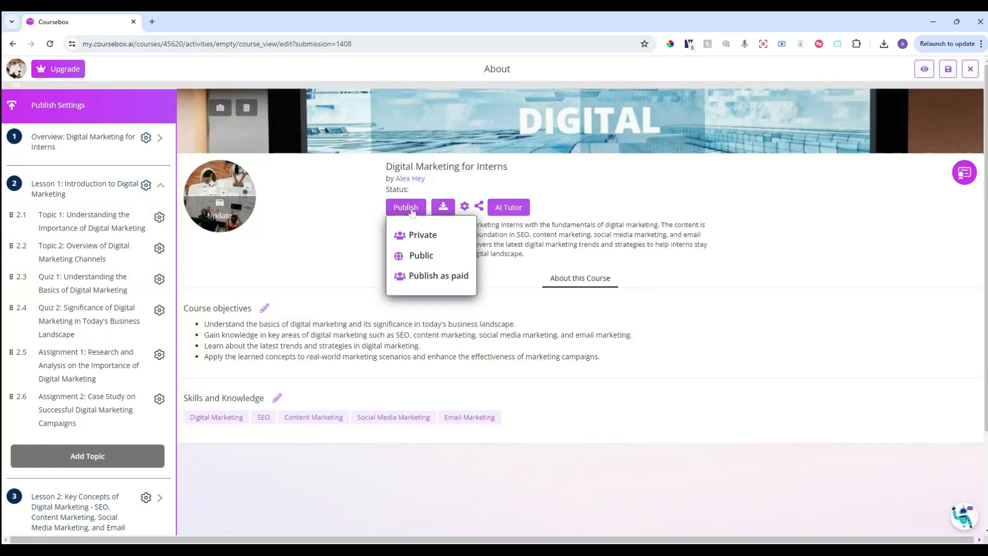
{"action": "mouse_move", "coordinate": [420, 255]}
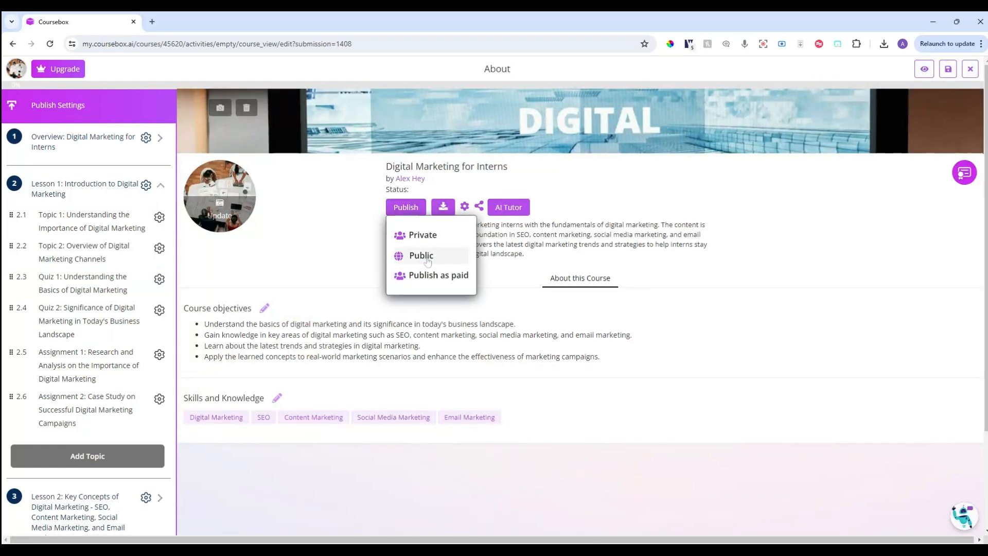
{"action": "mouse_move", "coordinate": [433, 277]}
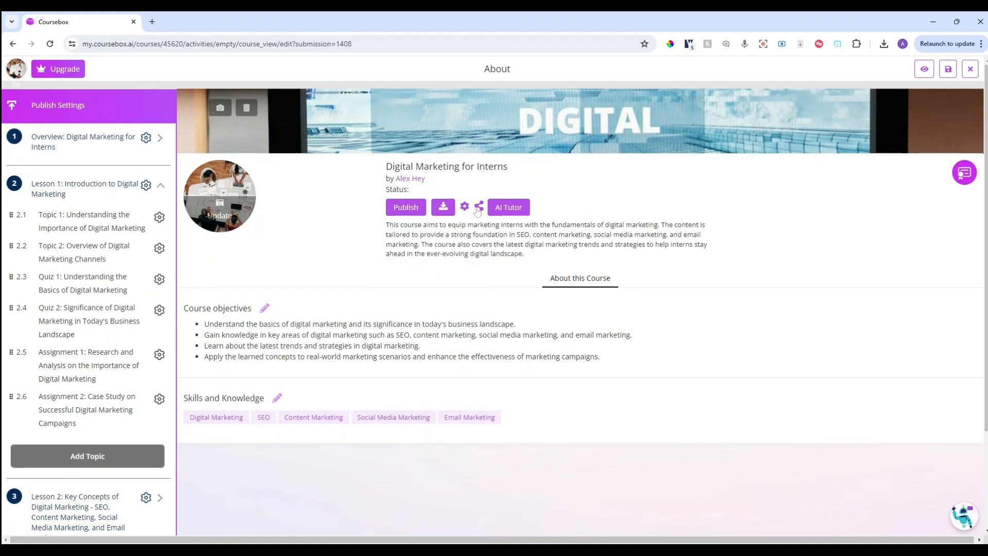
{"action": "left_click", "coordinate": [478, 206]}
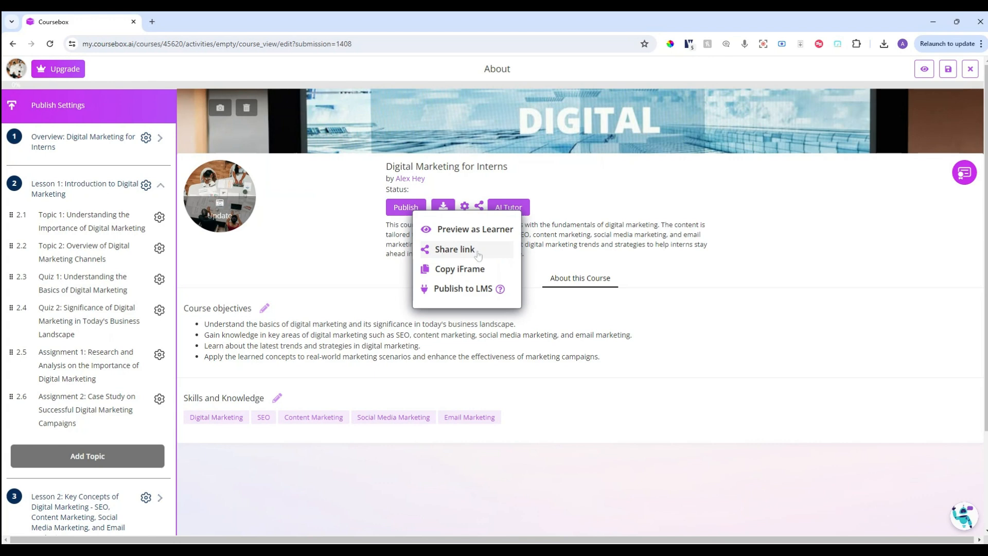
{"action": "mouse_move", "coordinate": [521, 246]}
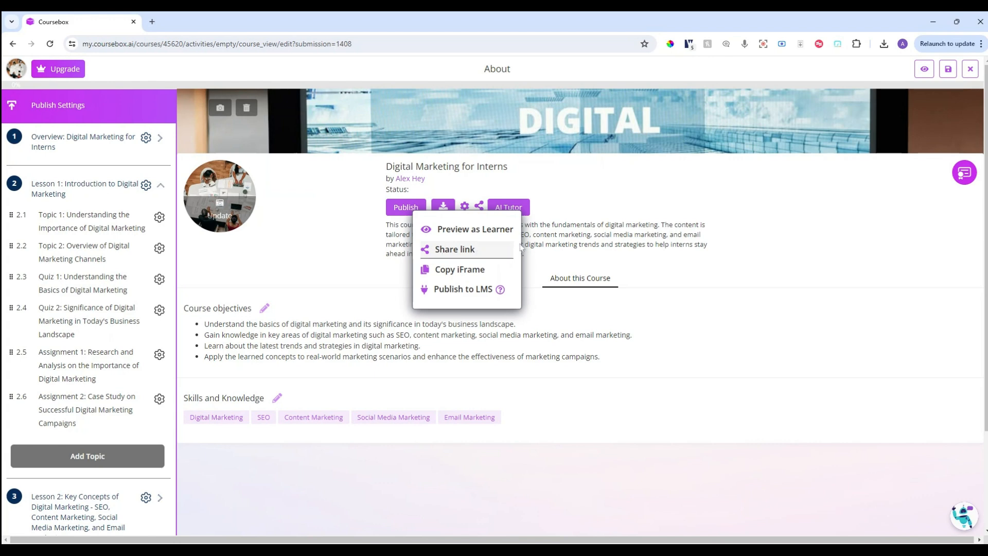
{"action": "left_click", "coordinate": [464, 207]}
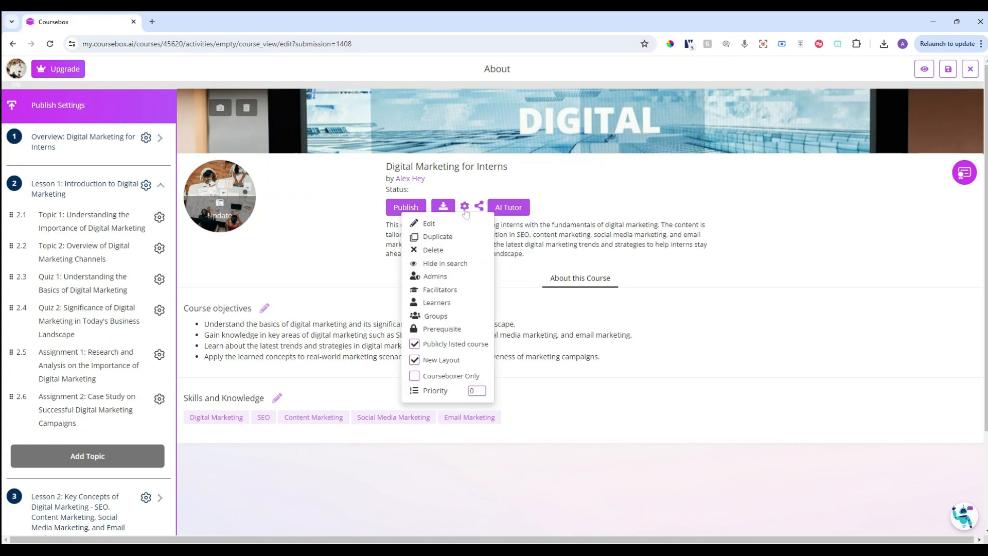
{"action": "mouse_move", "coordinate": [436, 302]}
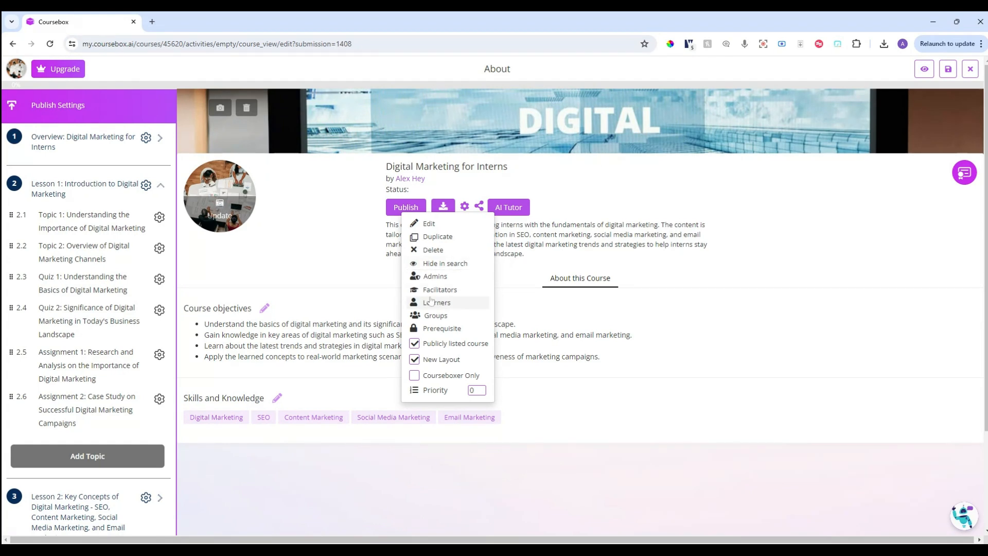
{"action": "mouse_move", "coordinate": [437, 301]}
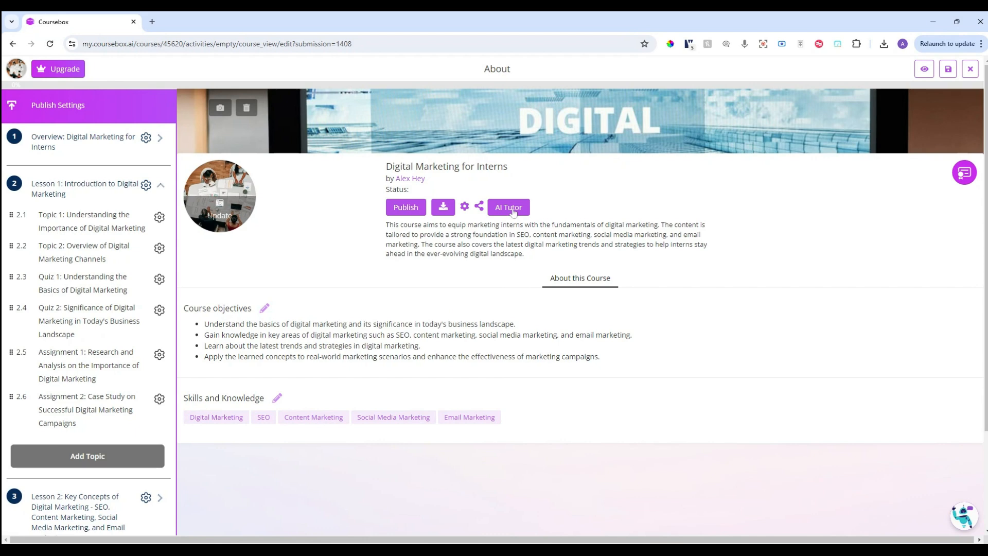
{"action": "left_click", "coordinate": [508, 207]}
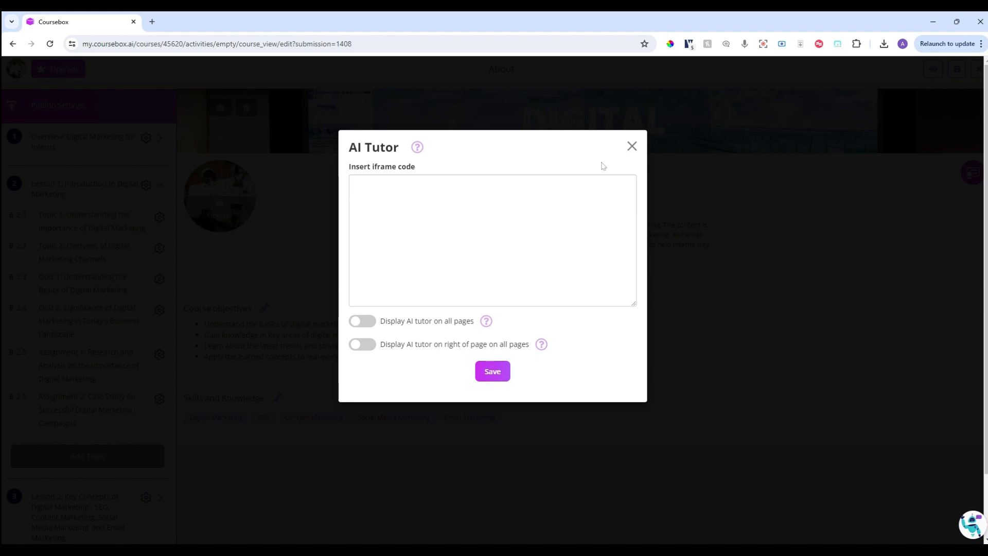
{"action": "left_click", "coordinate": [631, 145]}
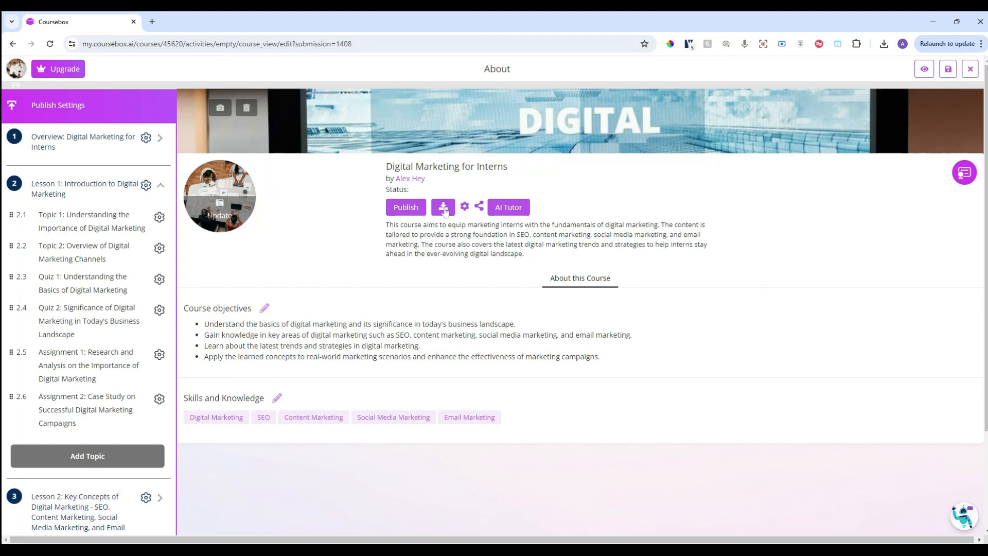
{"action": "left_click", "coordinate": [442, 207]}
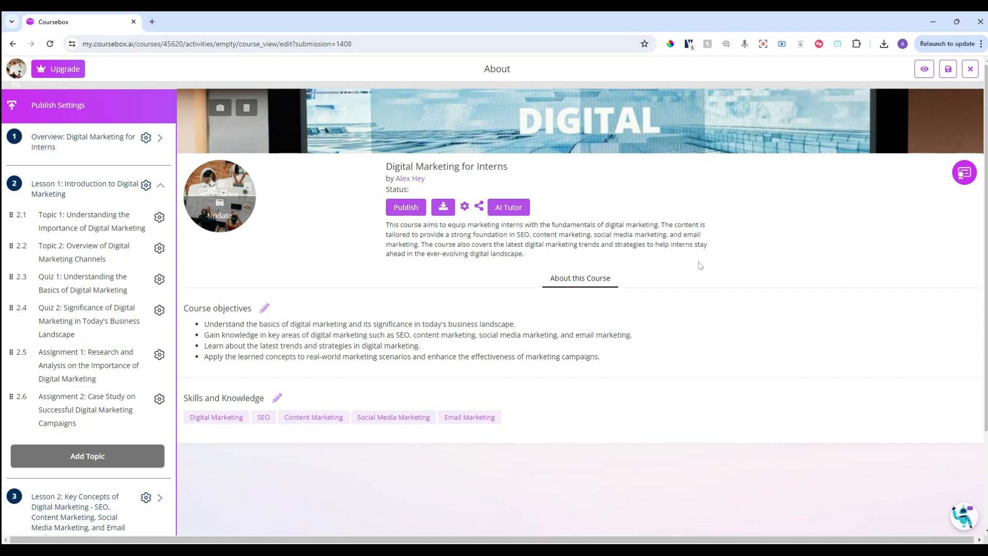
{"action": "mouse_move", "coordinate": [963, 173]}
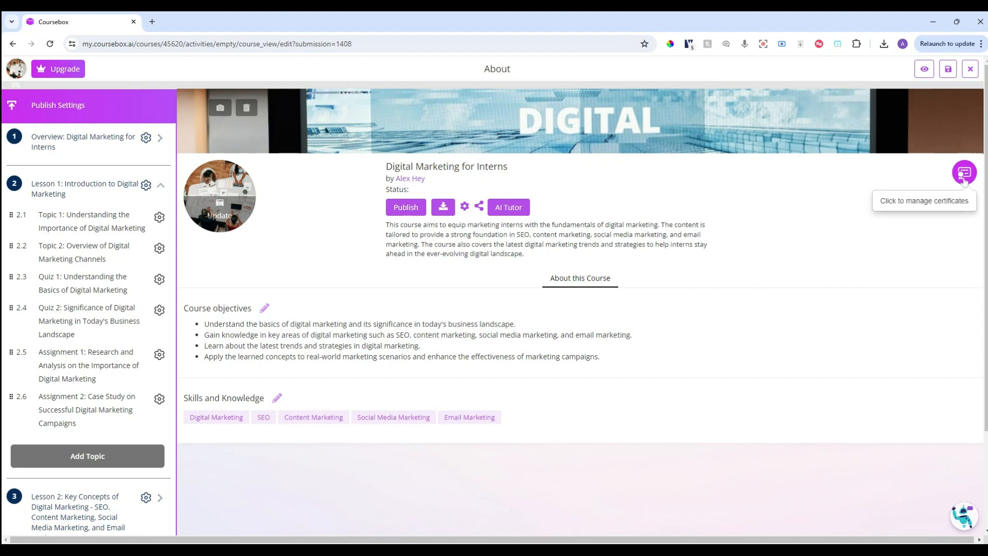
{"action": "left_click", "coordinate": [963, 173]}
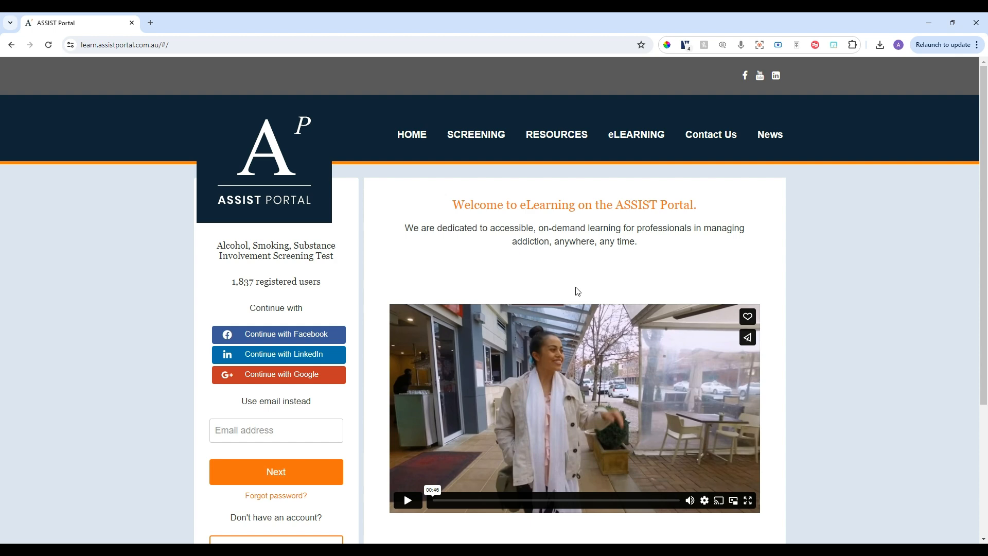
{"action": "mouse_move", "coordinate": [450, 261]}
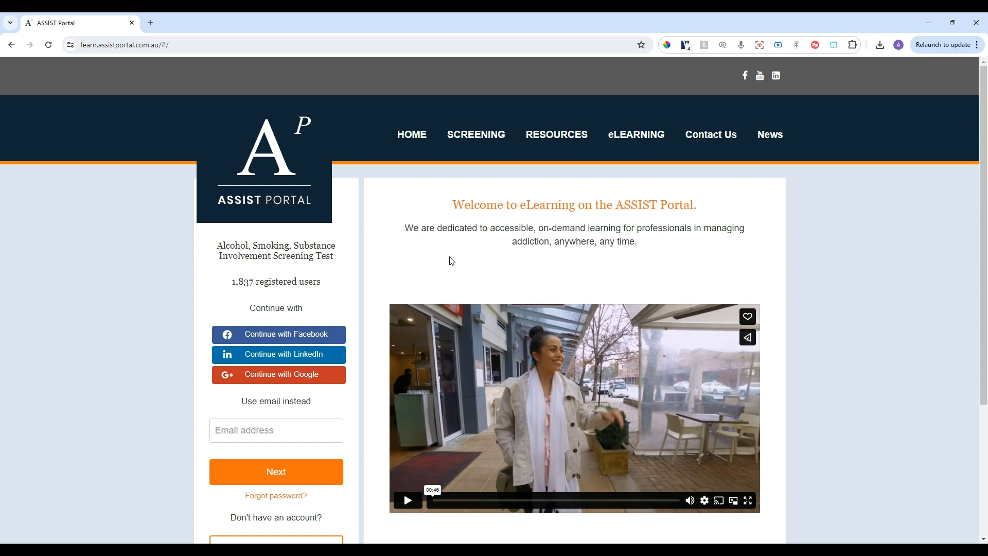